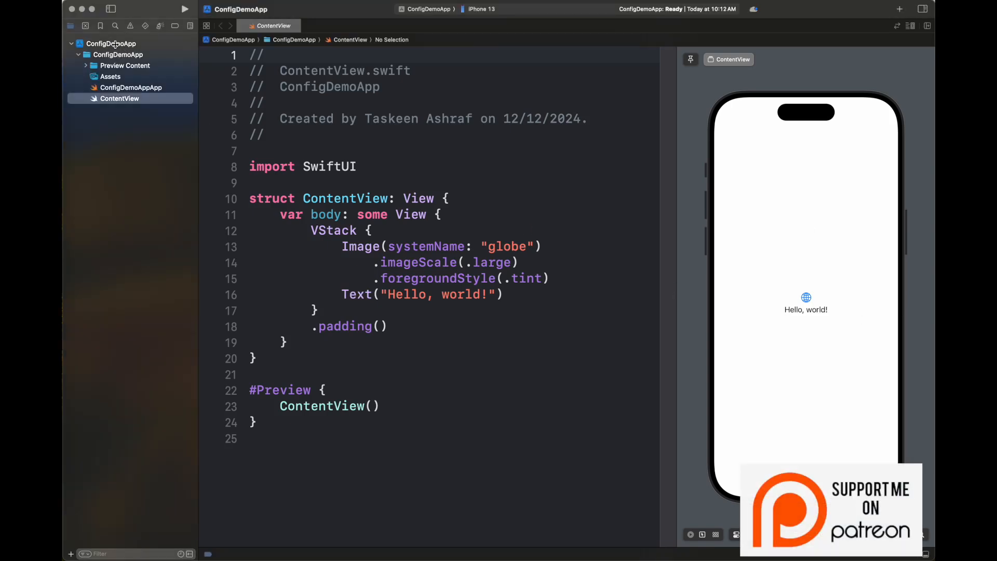
# - Create a Configuration Settings File named DevelopmentProfile.xcconfig in the ConfigDemoApp project
pyautogui.rightClick(109, 43)
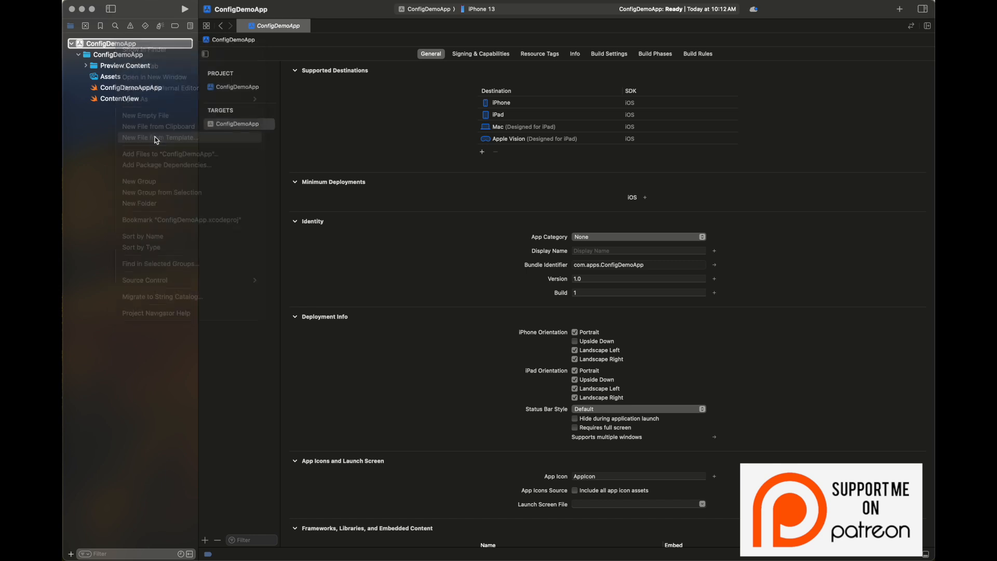
pyautogui.click(160, 138)
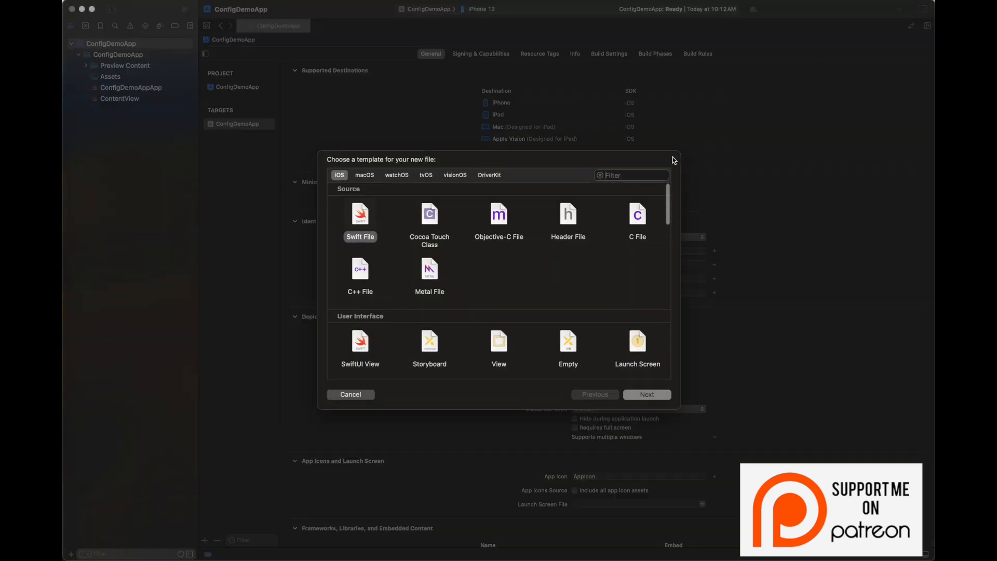
pyautogui.write('config')
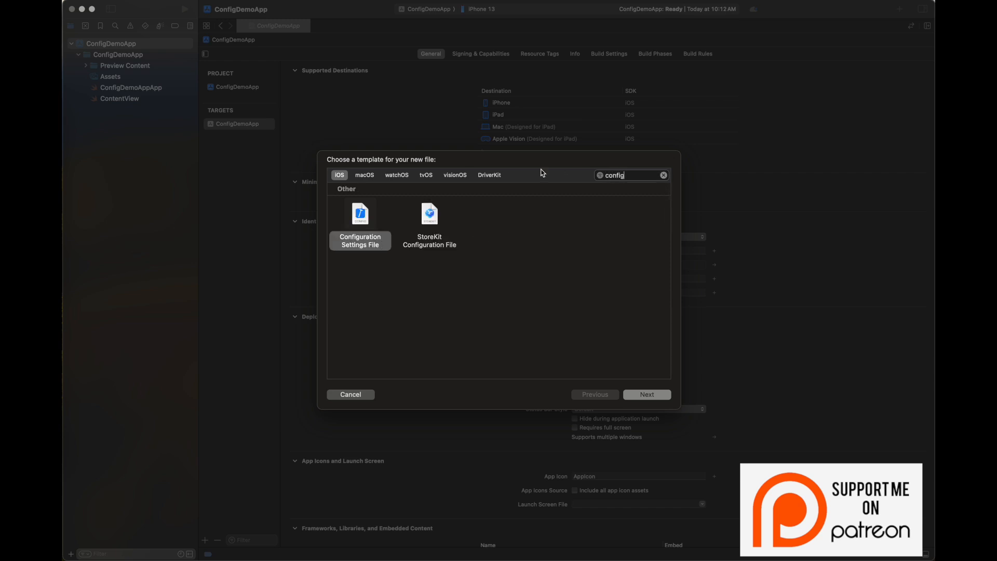
pyautogui.click(646, 394)
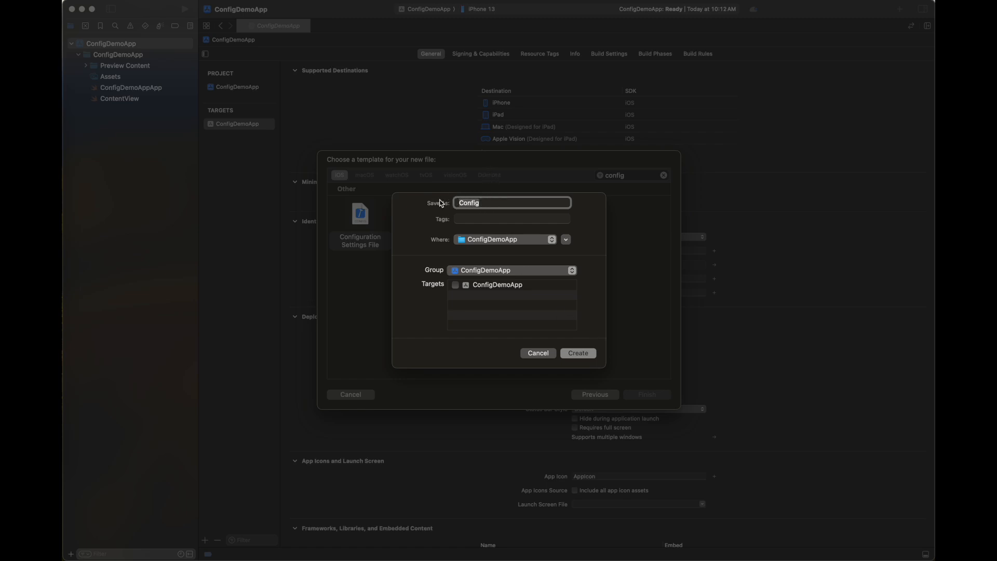
pyautogui.write('DevelopmentProfil')
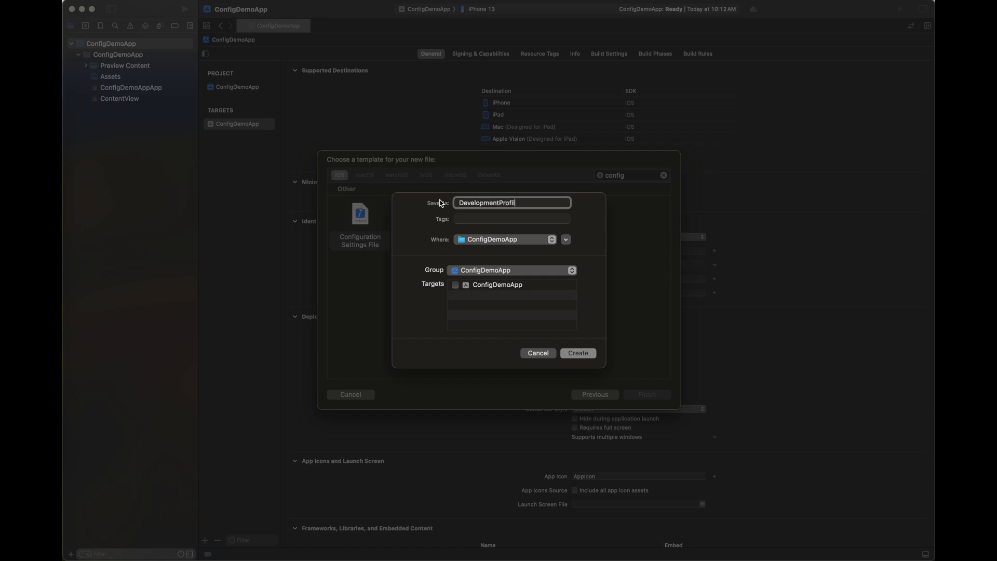
pyautogui.click(576, 353)
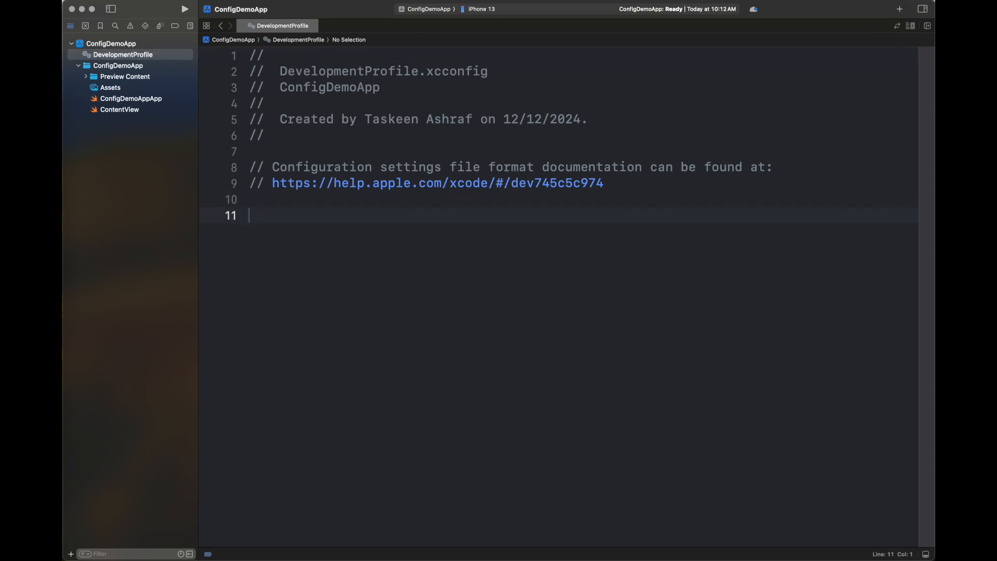
# - Reveal the project in Finder and show ConfigDemoApp.xcodeproj package contents
pyautogui.rightClick(111, 43)
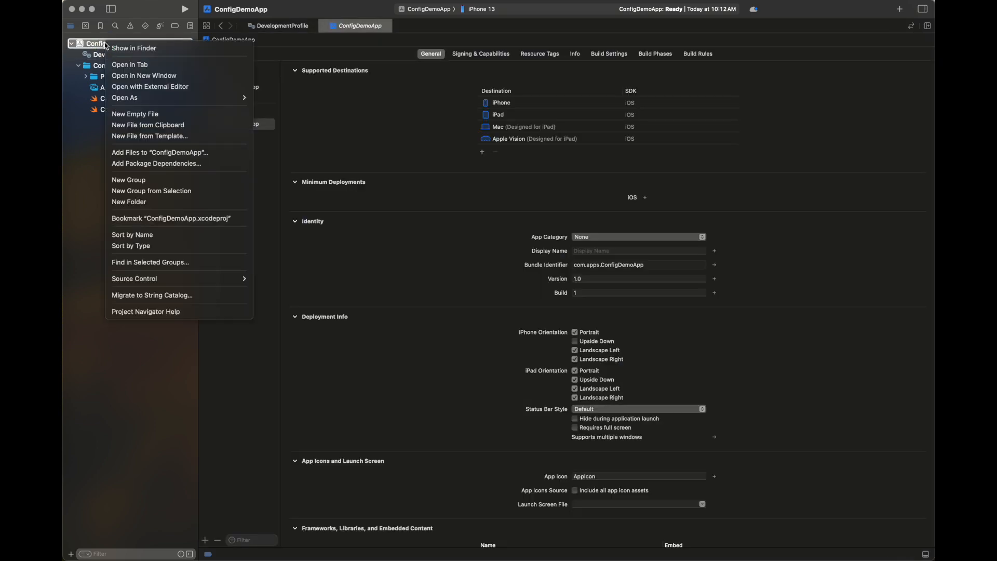
pyautogui.click(342, 141)
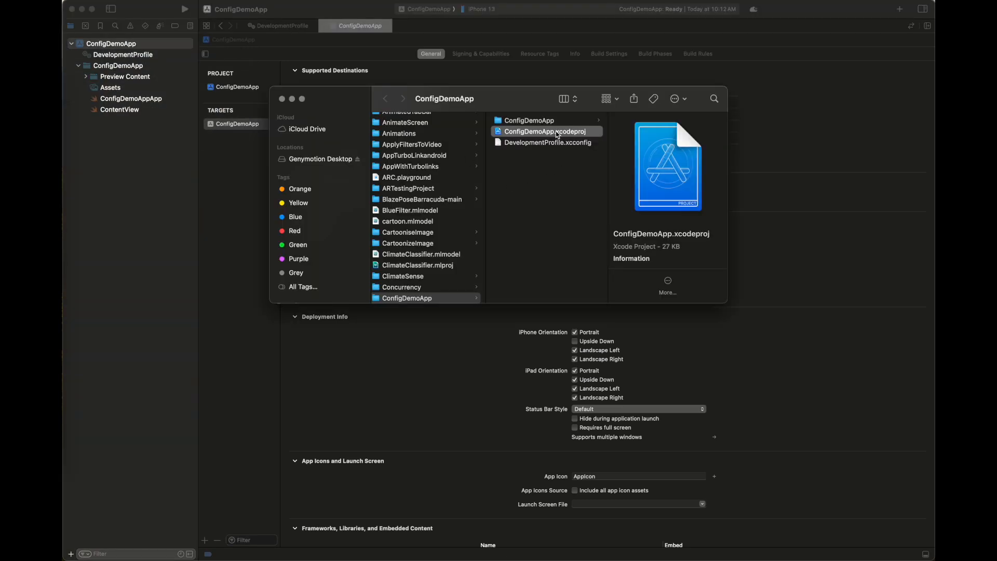
pyautogui.rightClick(543, 131)
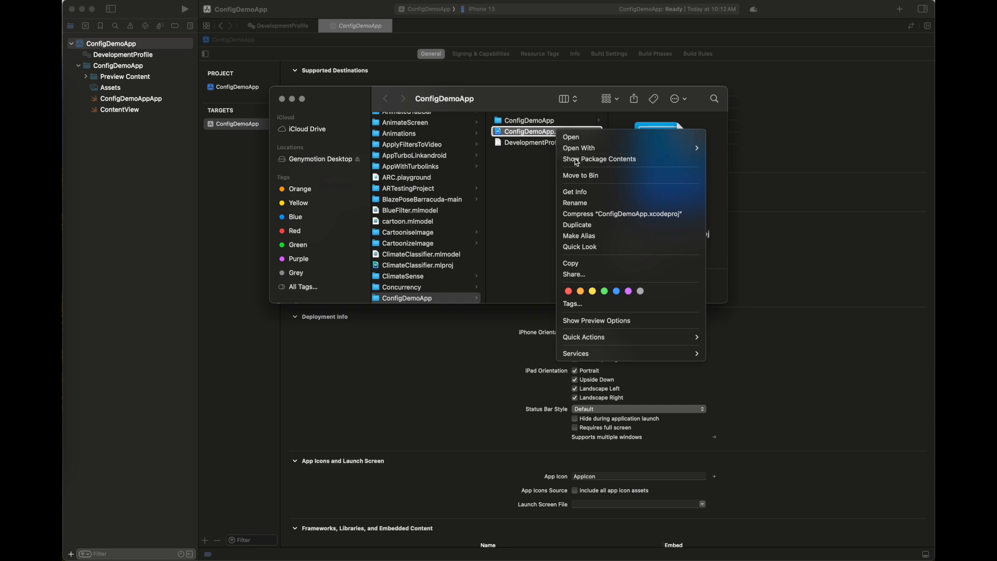
pyautogui.click(599, 159)
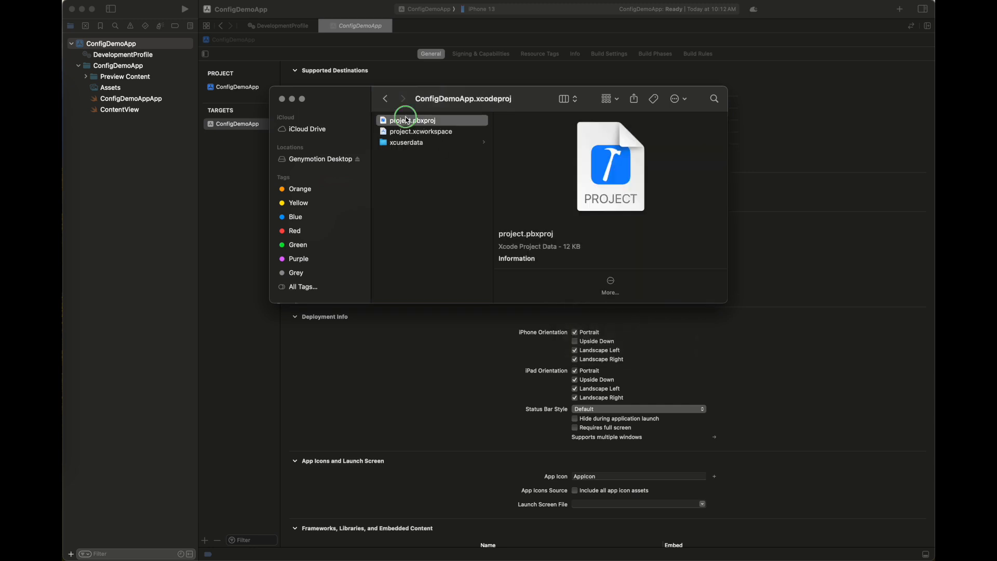
# - Open project.pbxproj, scroll through its contents, and close it
pyautogui.click(412, 119)
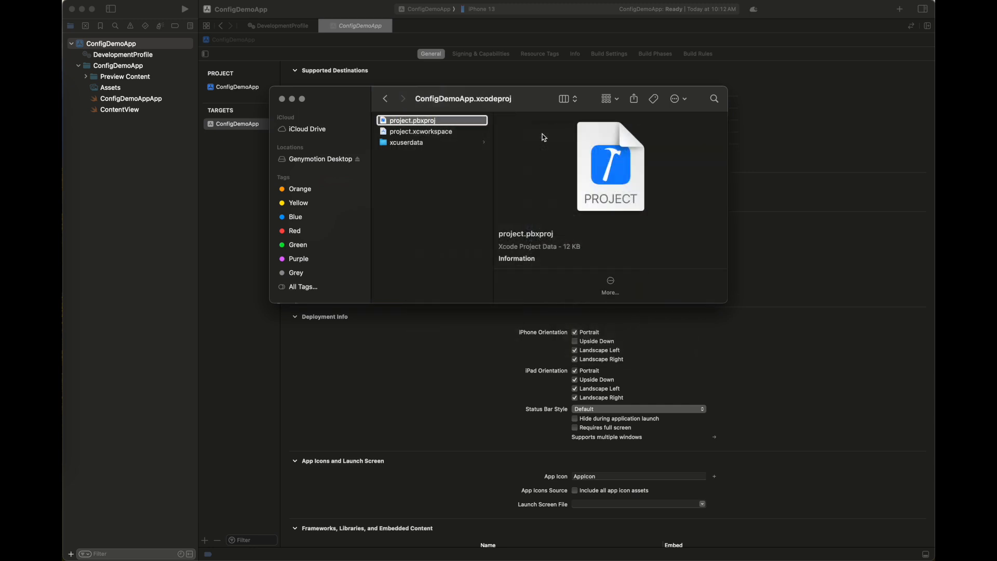
pyautogui.doubleClick(430, 120)
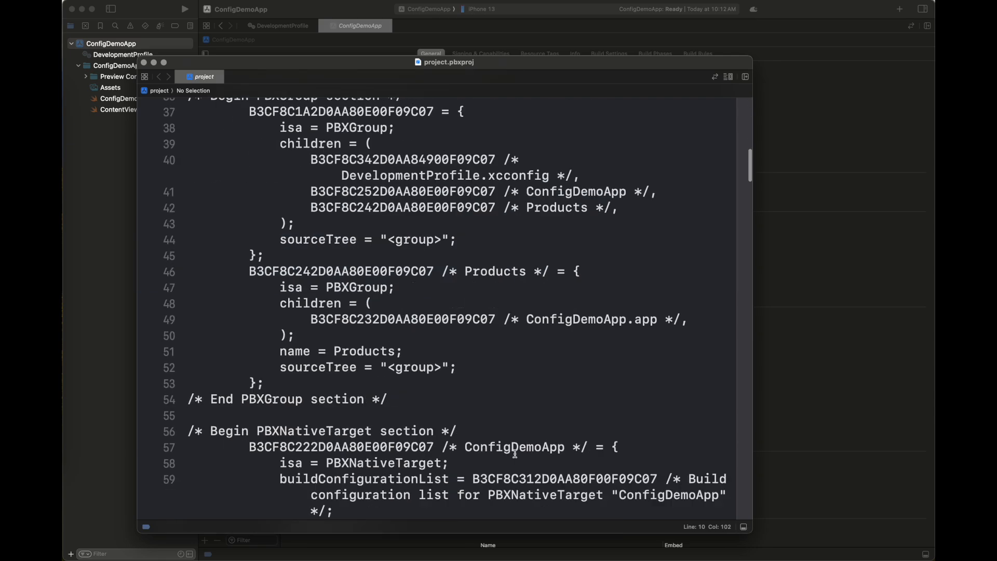
pyautogui.scroll(-3)
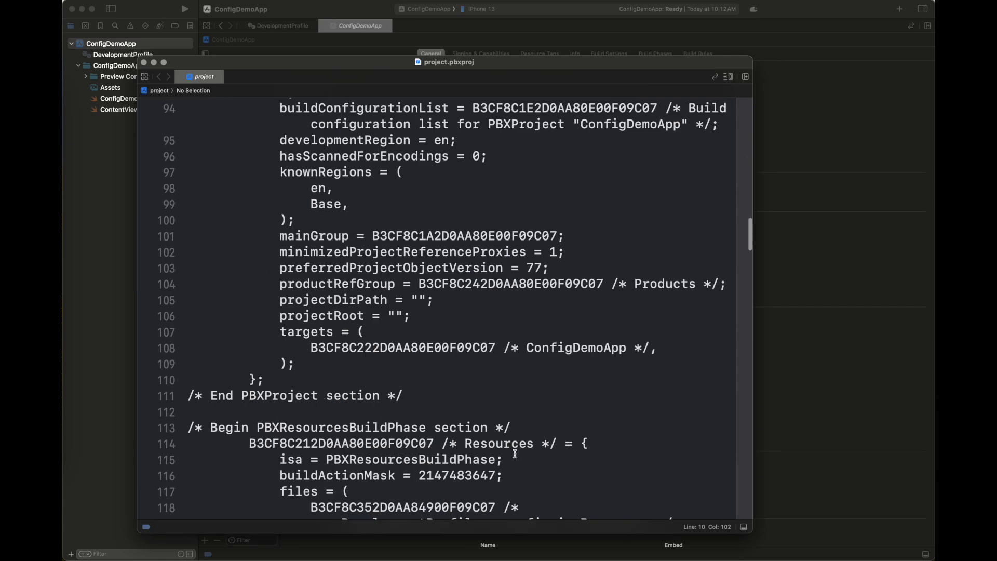
pyautogui.scroll(-3)
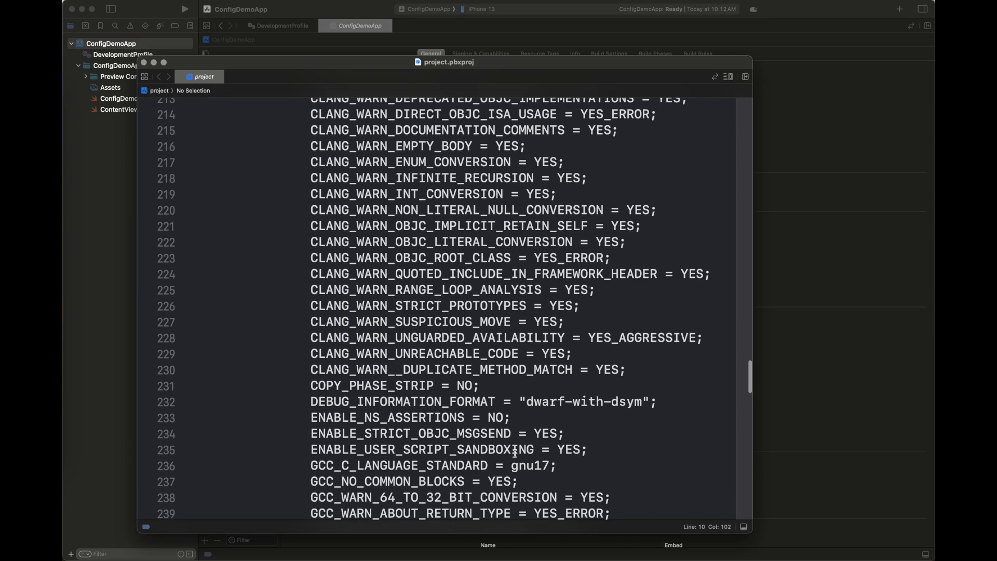
pyautogui.scroll(-3)
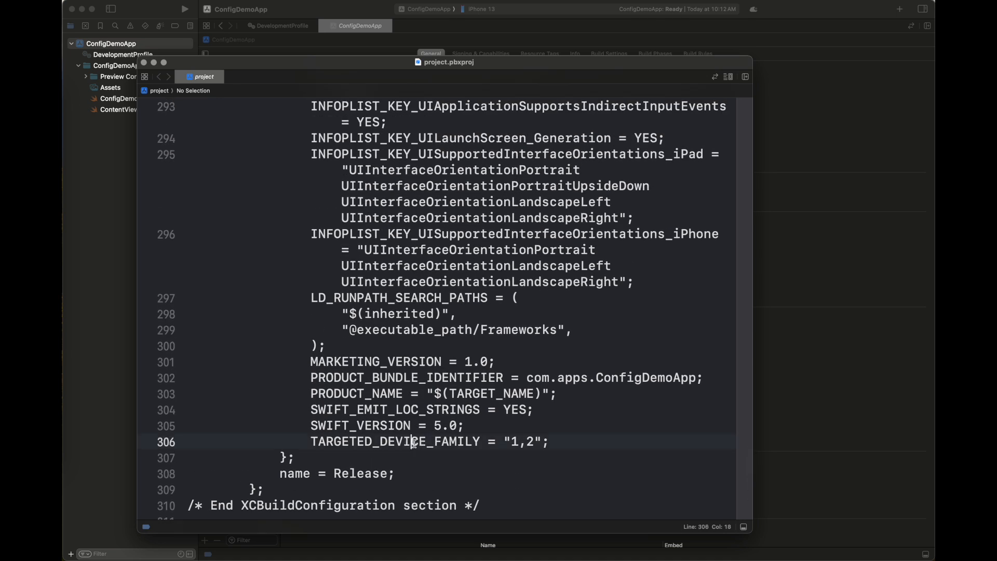
pyautogui.doubleClick(394, 441)
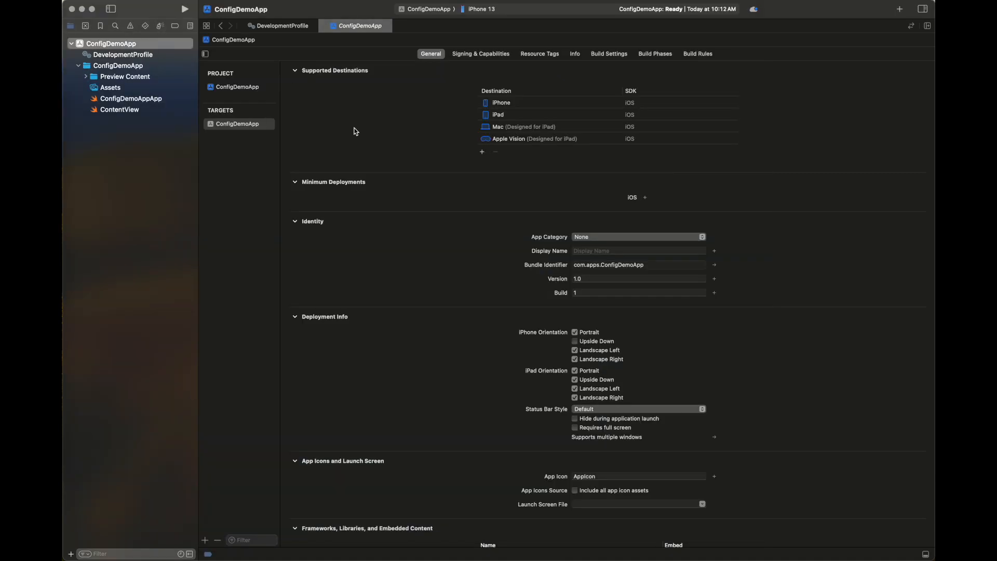
# - Review the Minimum Deployments popover, then open the ConfigDemoApp project's Info tab
pyautogui.click(644, 198)
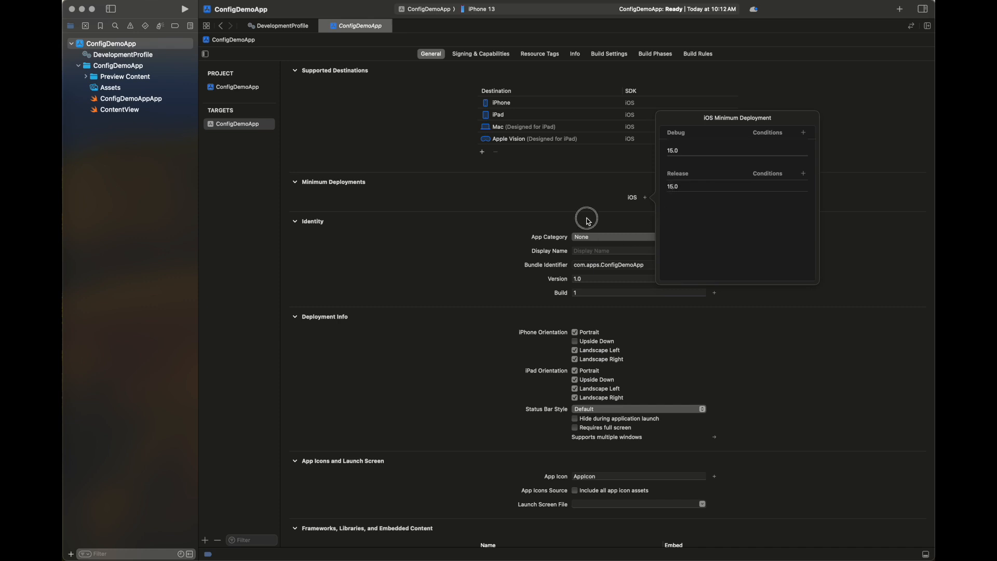
pyautogui.click(295, 220)
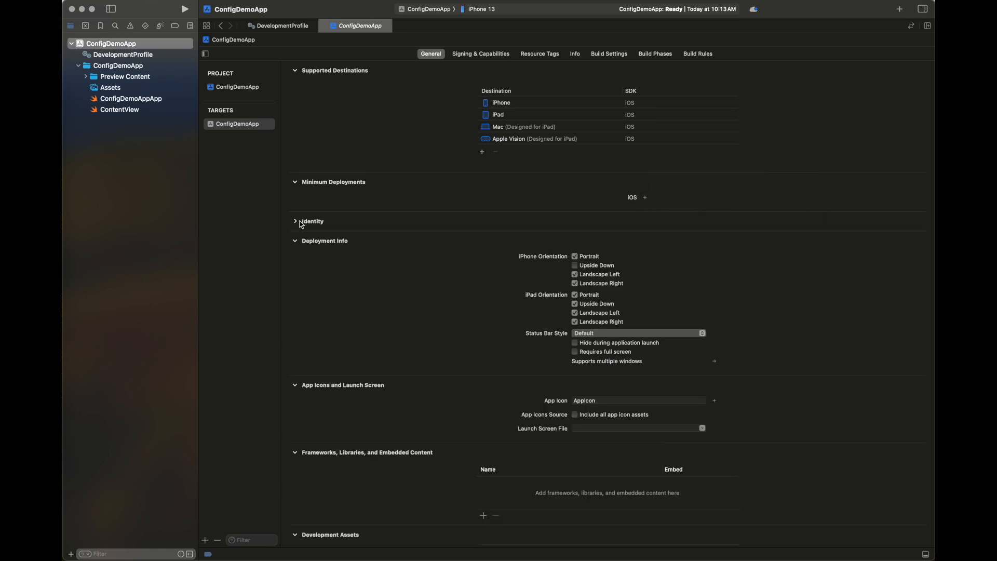
pyautogui.click(632, 197)
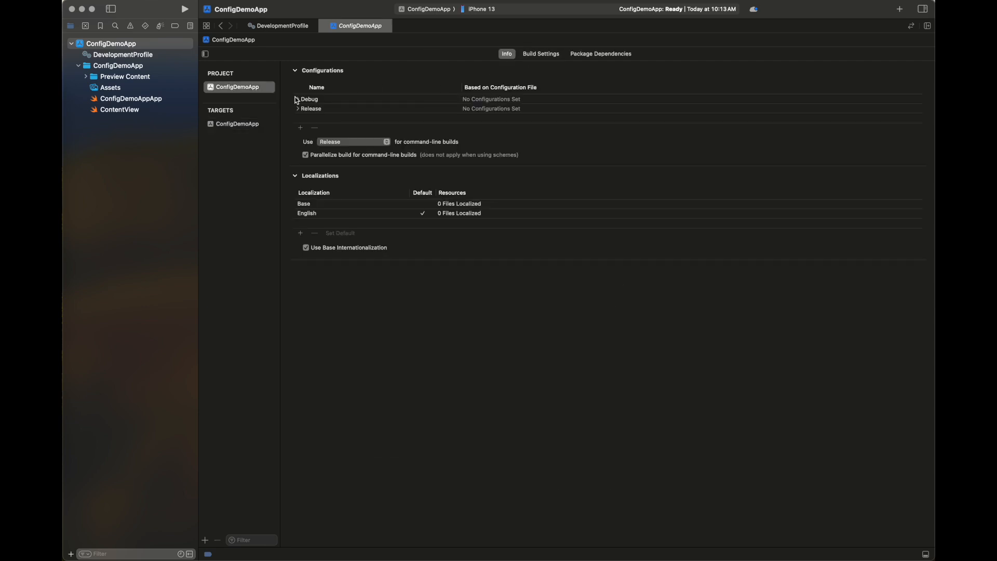
# - Set project and target Debug and Release configurations to DevelopmentProfile.xcconfig
pyautogui.click(296, 99)
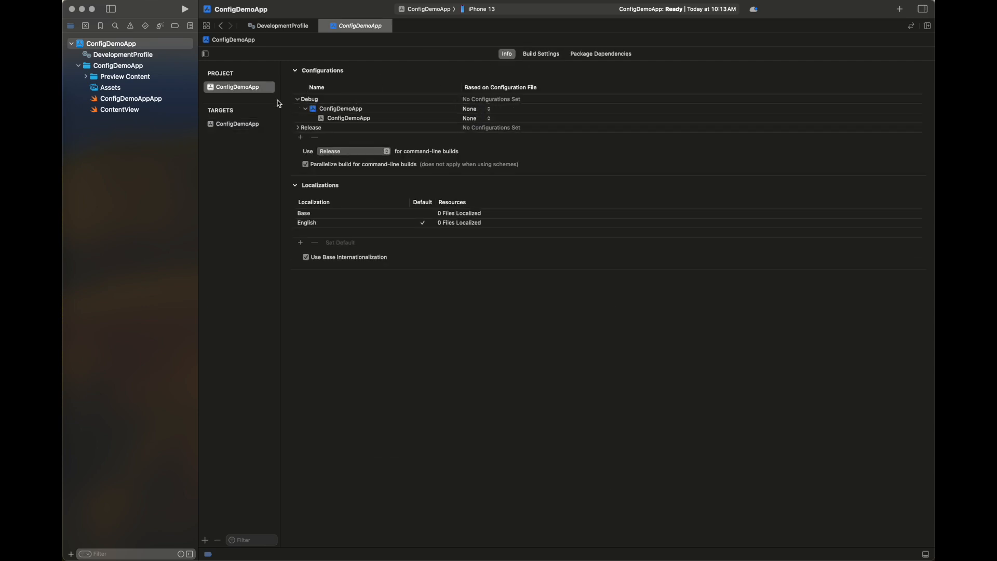
pyautogui.click(476, 108)
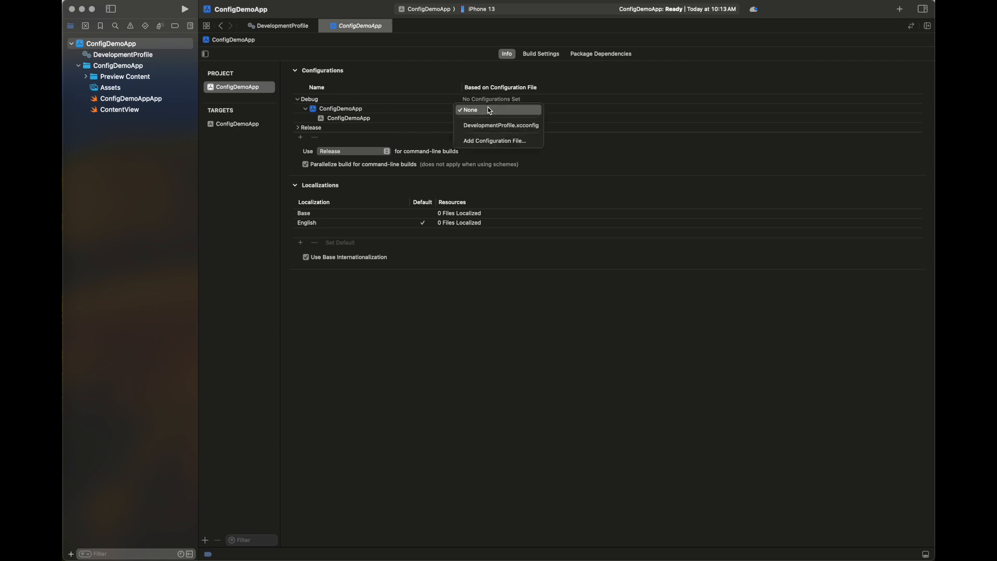
pyautogui.click(500, 125)
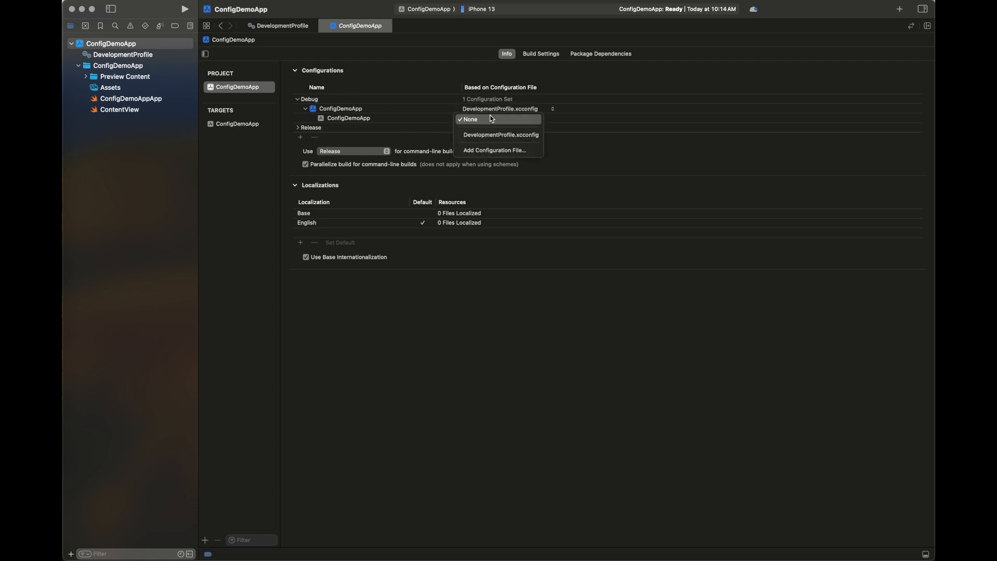
pyautogui.click(500, 135)
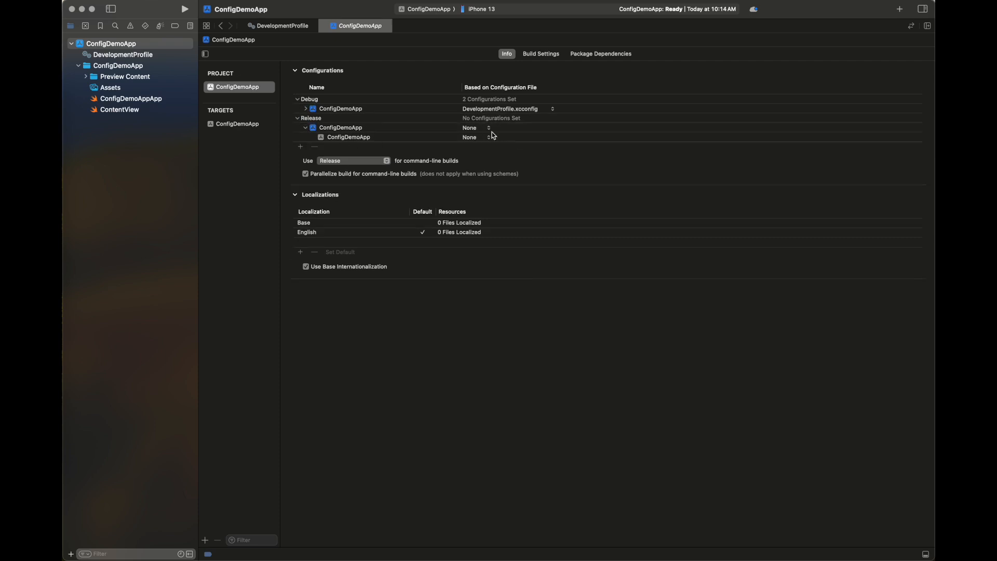
pyautogui.click(488, 127)
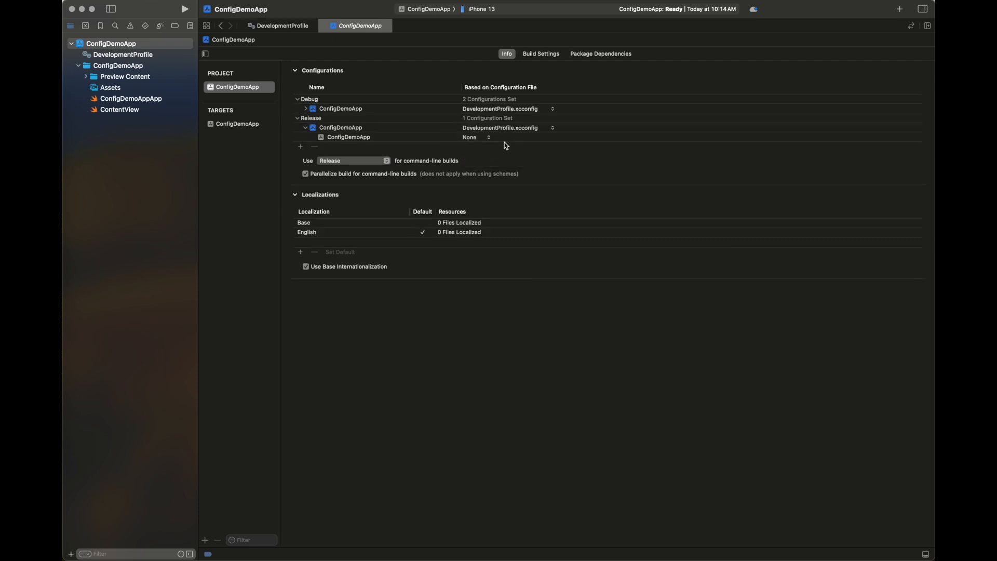
pyautogui.click(476, 136)
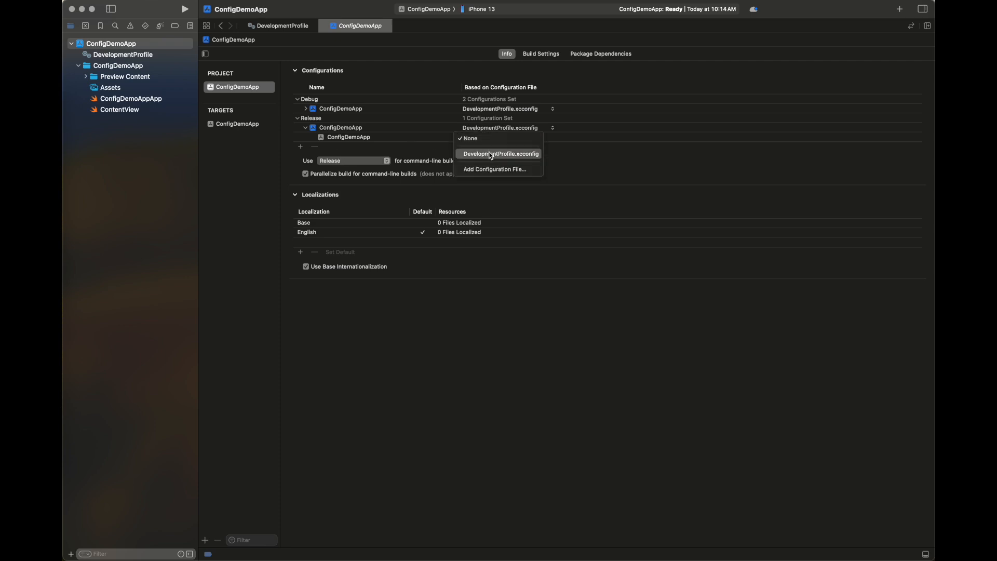
pyautogui.click(501, 154)
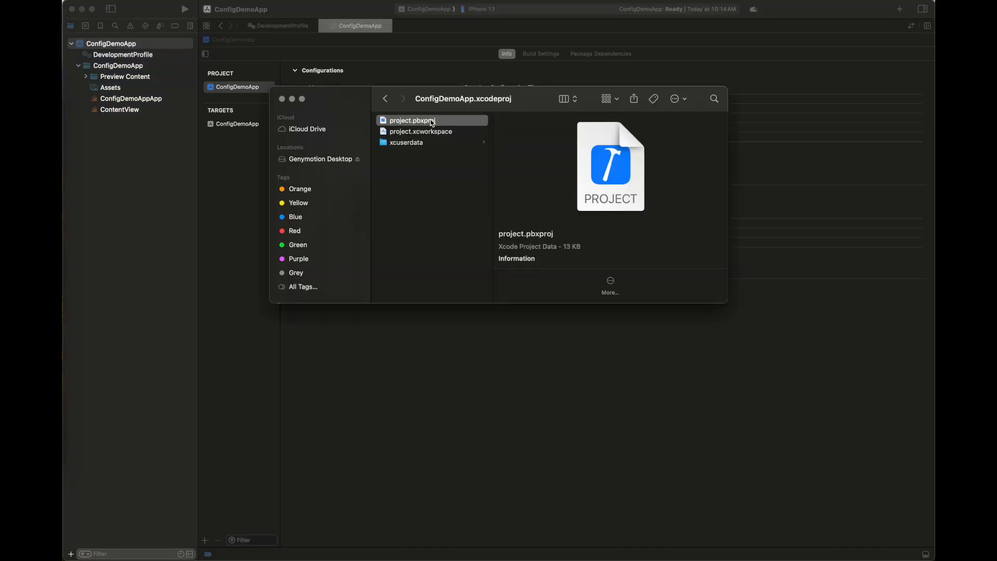
# - Open project.pbxproj in Xcode and search it for 'deploym'
pyautogui.rightClick(411, 120)
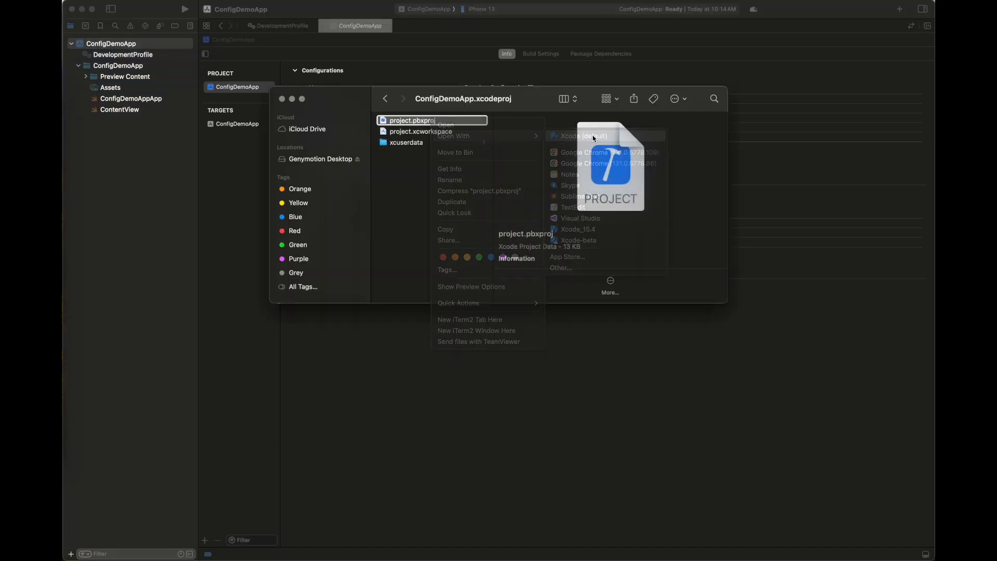
pyautogui.click(583, 136)
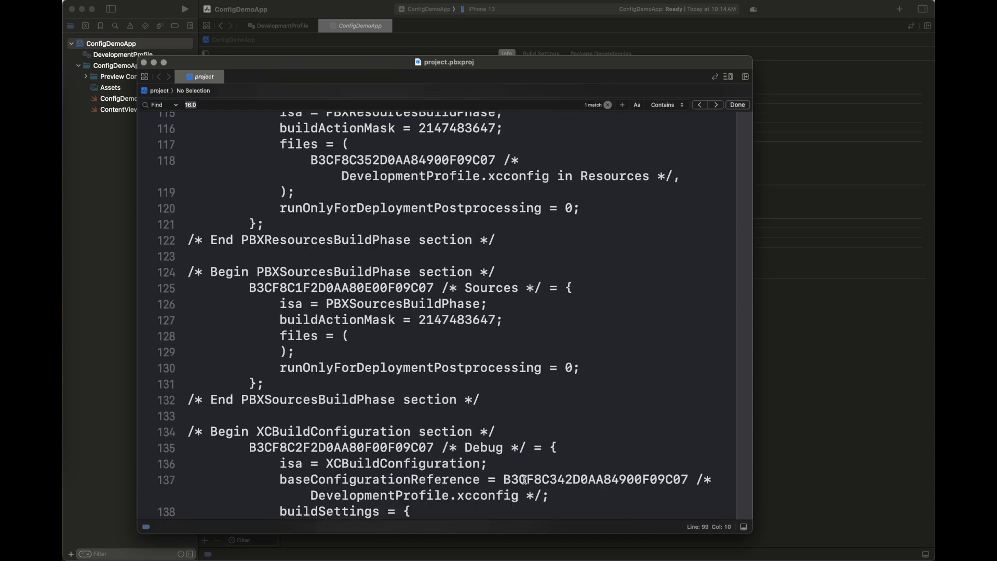
pyautogui.write('deplo')
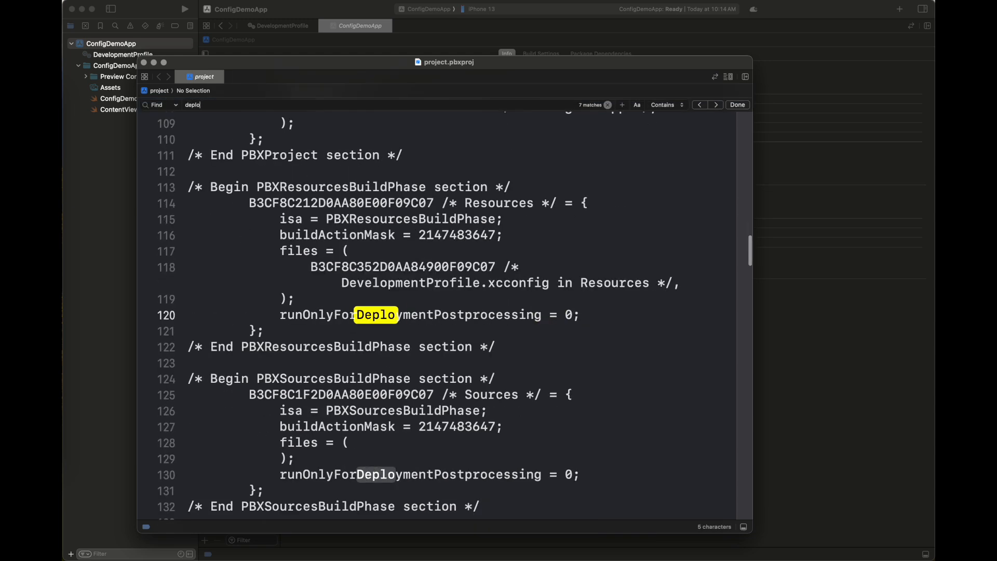
pyautogui.write('ym')
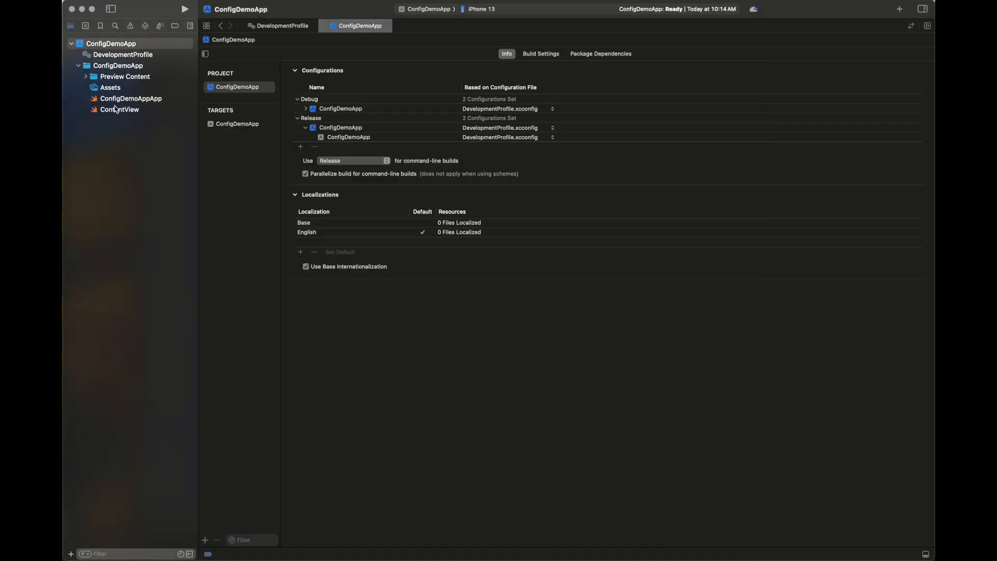
# - Add IPHONEOS_DEPLOYMENT_TARGET to DevelopmentProfile.xcconfig, then return to the project settings
pyautogui.click(121, 54)
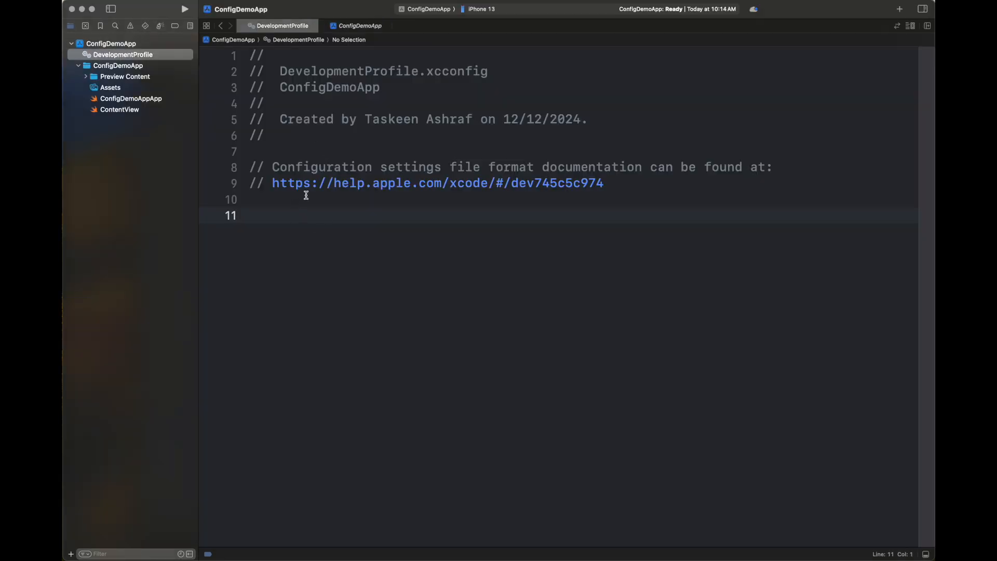
pyautogui.write('IPHONEOS_DEPLOYMENT_TARGET = 18.0')
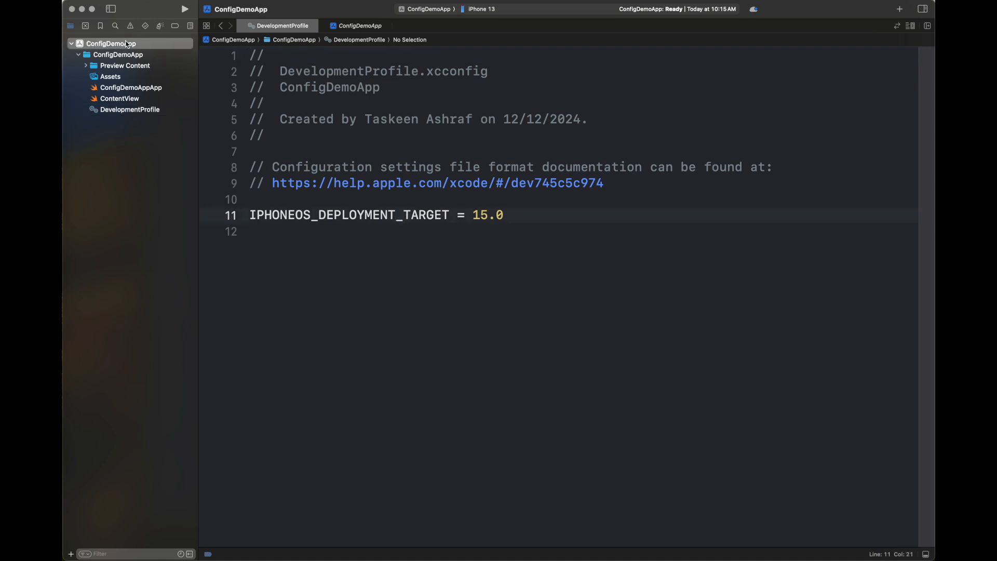
pyautogui.click(359, 26)
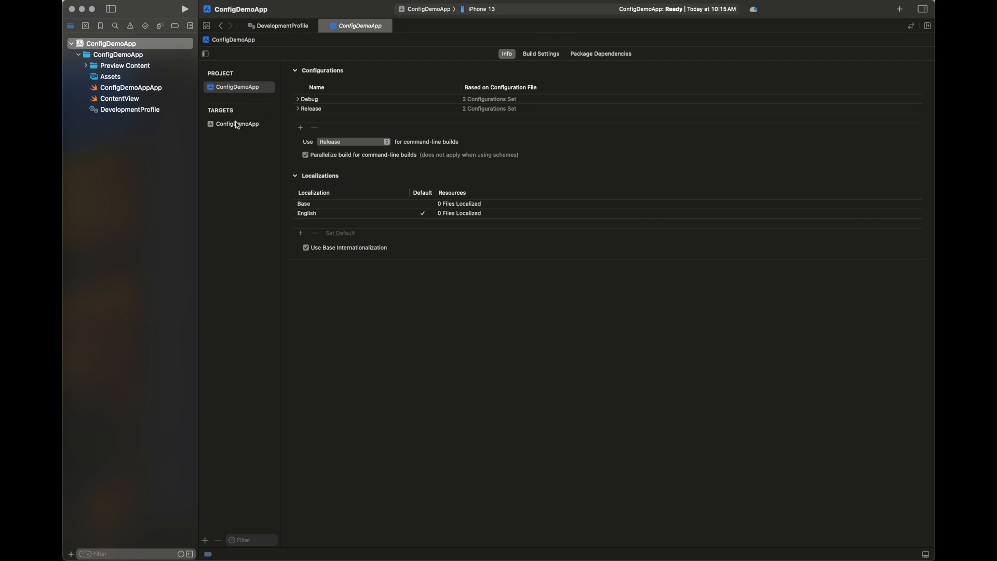
# - Filter the target's Build Settings for 'deploy' to see iOS Deployment Target 15.0
pyautogui.click(608, 54)
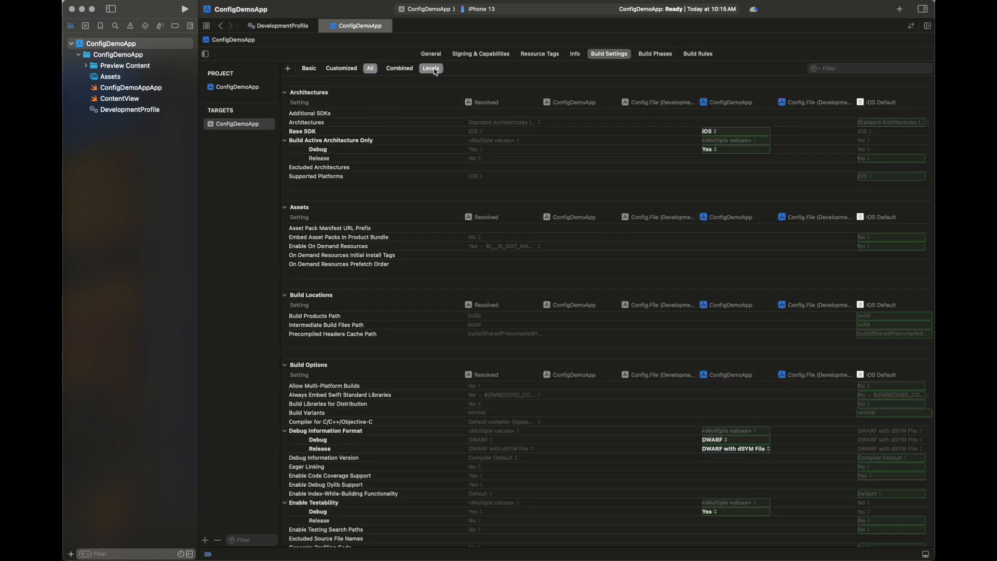
pyautogui.scroll(-3)
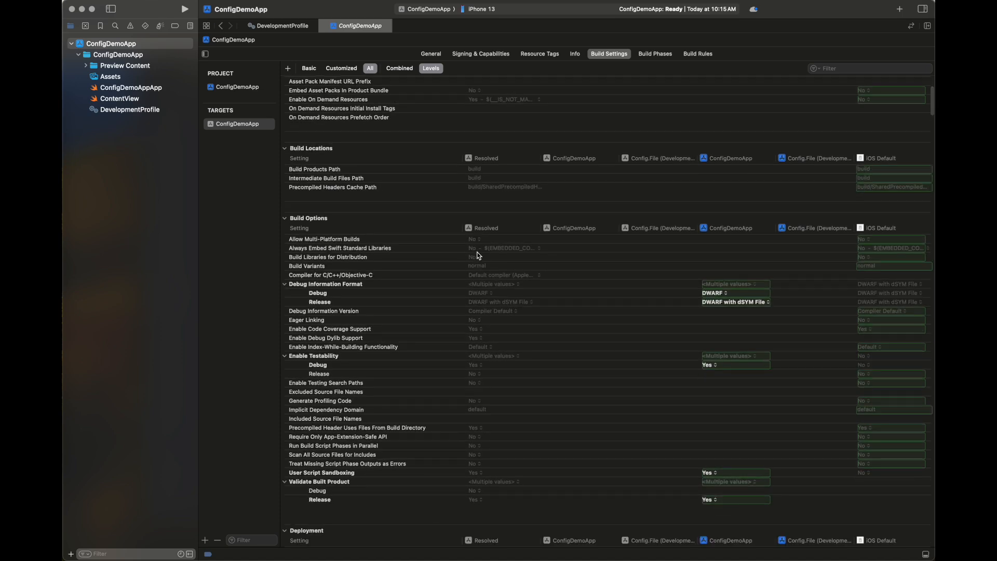
pyautogui.write('deploy')
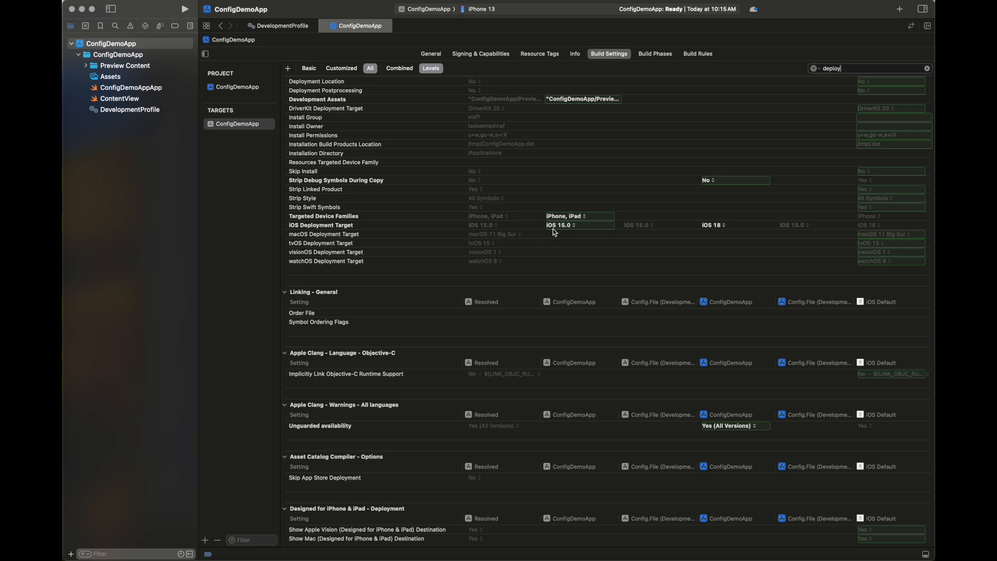
pyautogui.moveTo(582, 228)
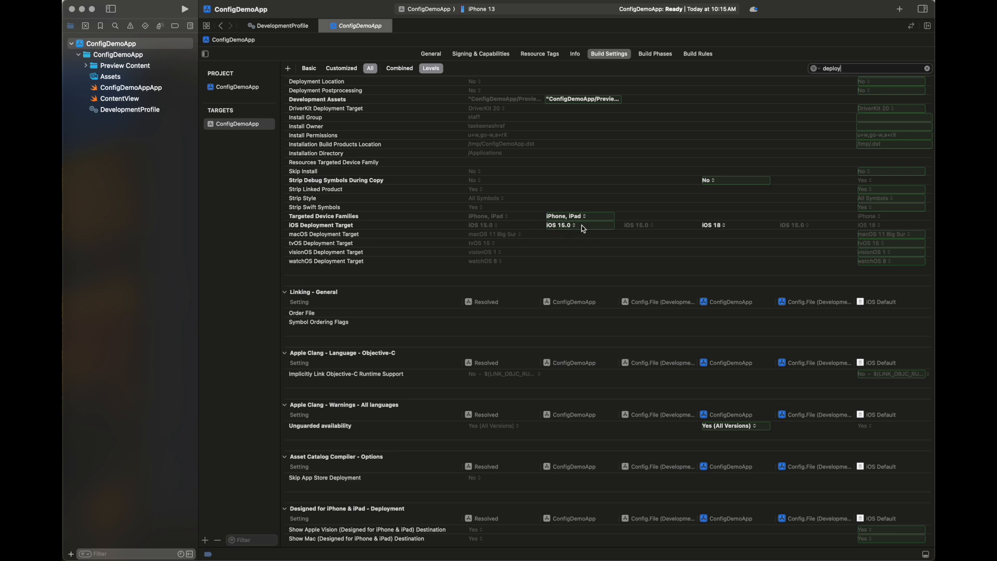
pyautogui.moveTo(574, 243)
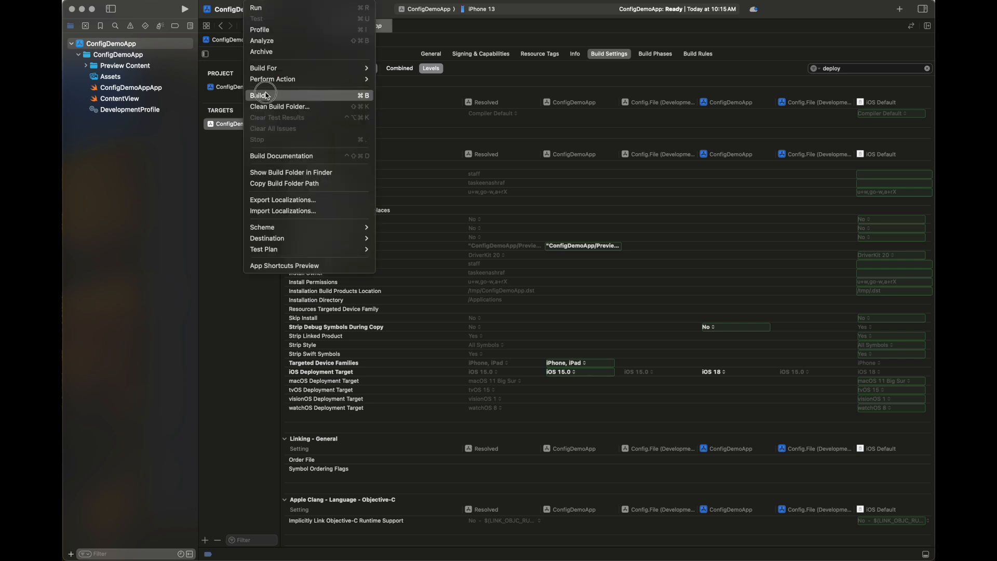
# - Build the app, assign the Personal Team for signing, and revisit DevelopmentProfile.xcconfig
pyautogui.click(257, 95)
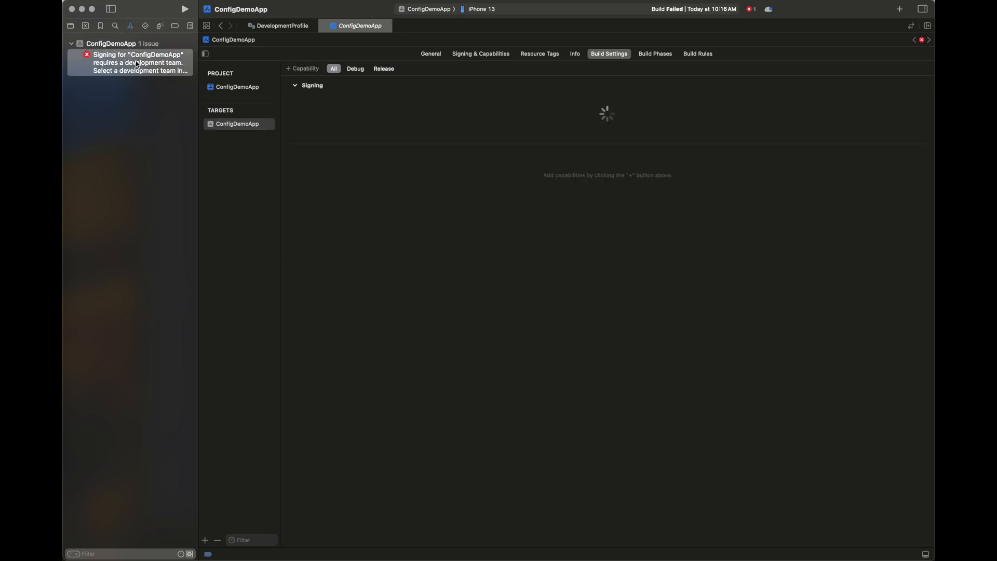
pyautogui.click(602, 126)
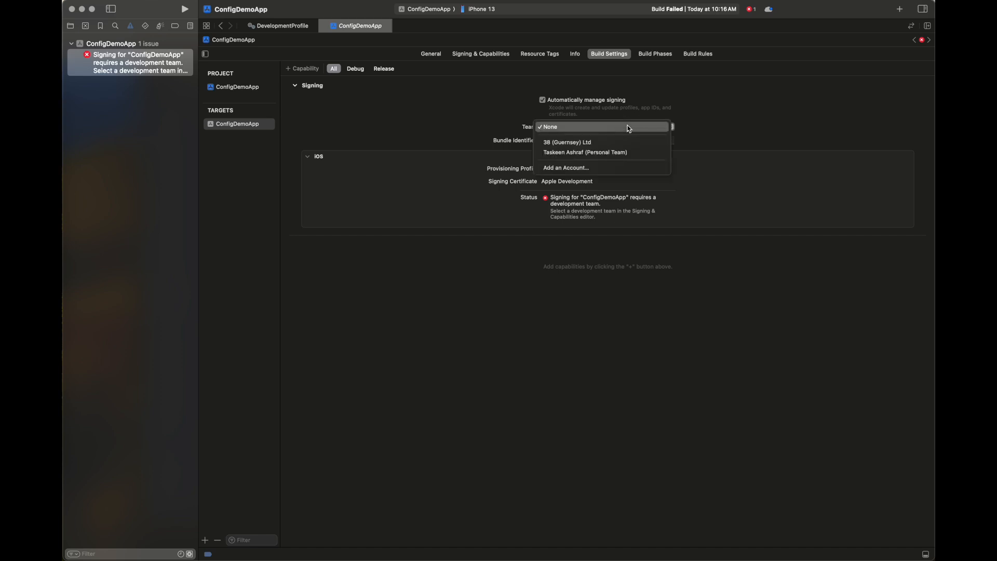
pyautogui.click(586, 152)
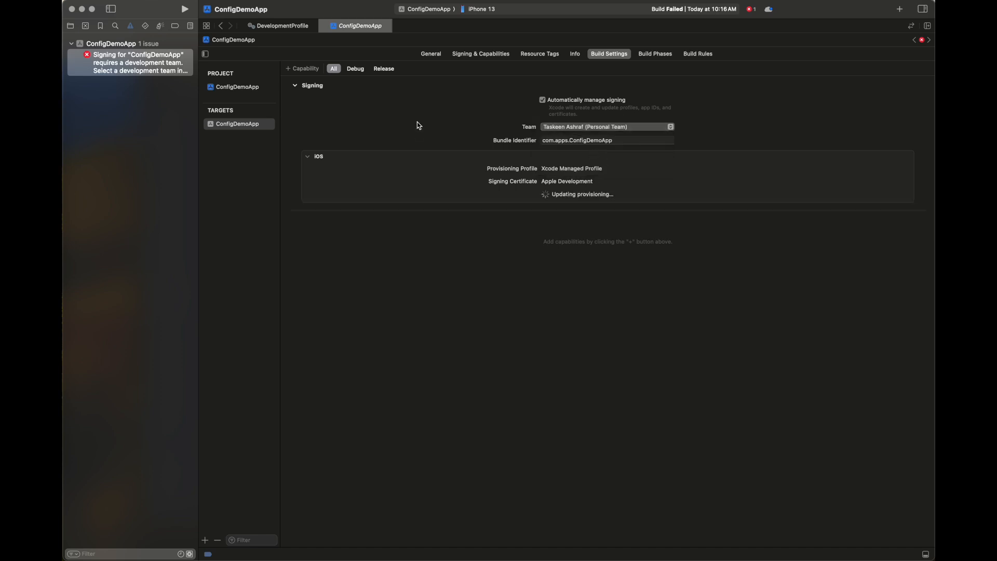
pyautogui.click(281, 25)
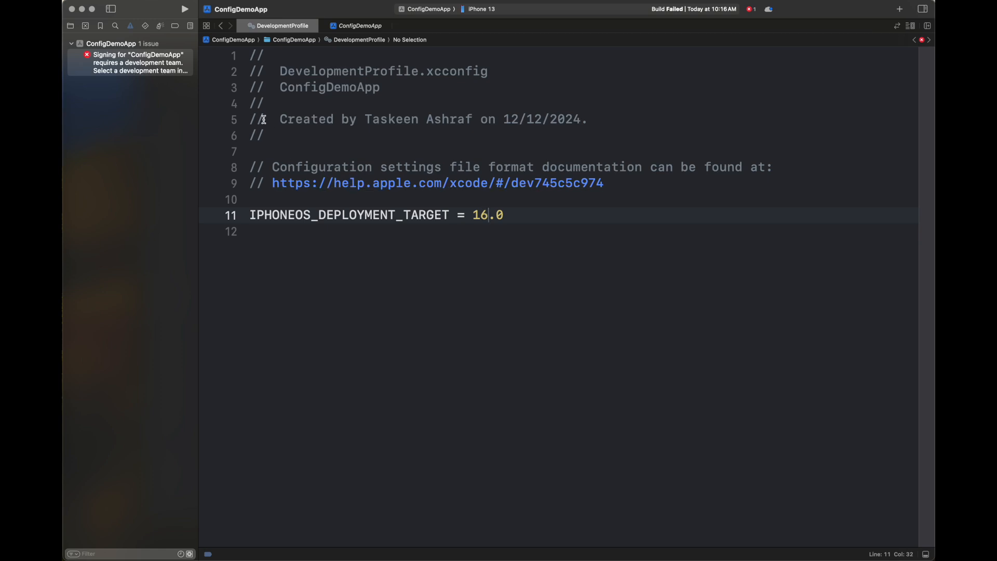
pyautogui.click(70, 25)
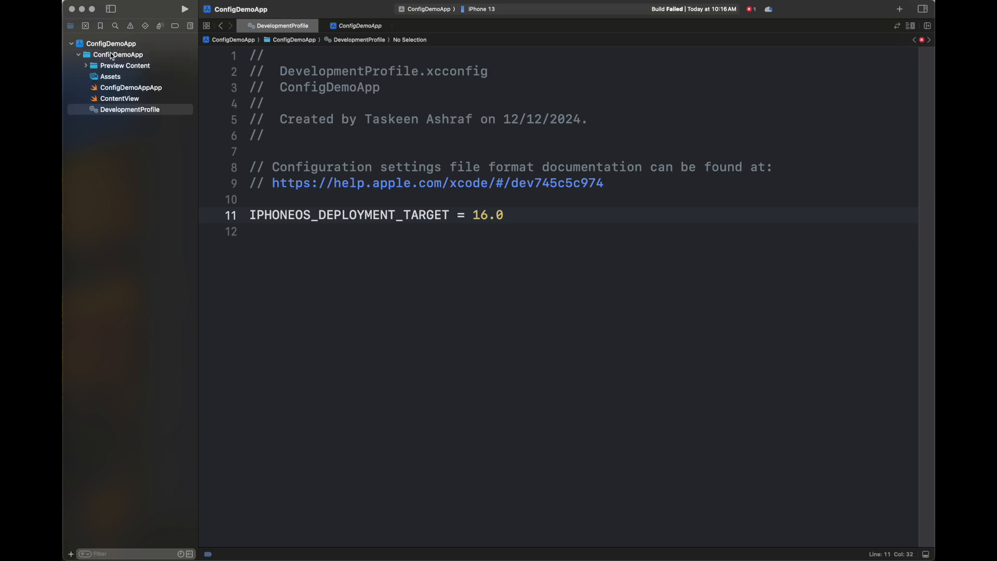
# - Scroll the target's Build Settings to the iOS Deployment Target row resolving to 15.0
pyautogui.click(359, 25)
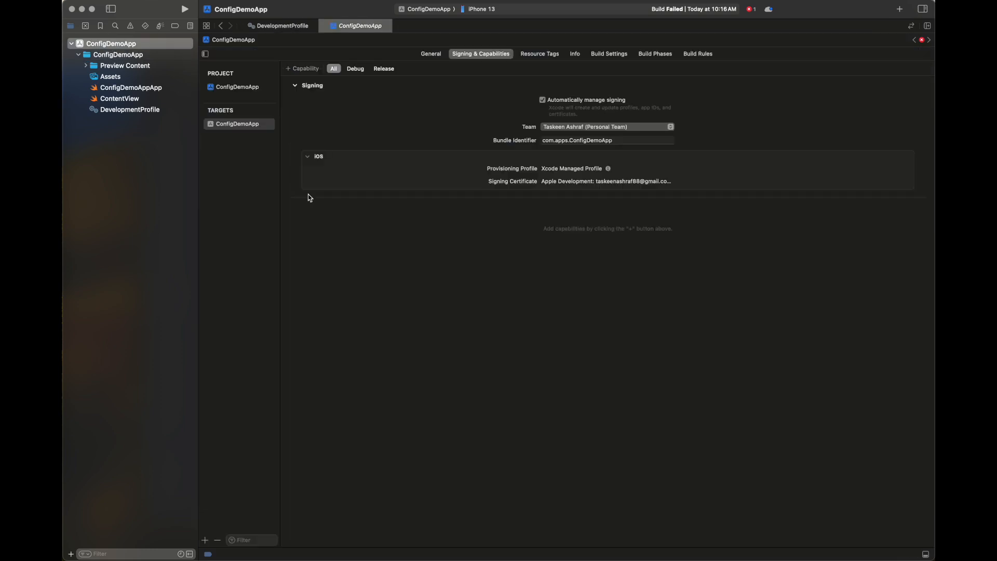
pyautogui.click(609, 54)
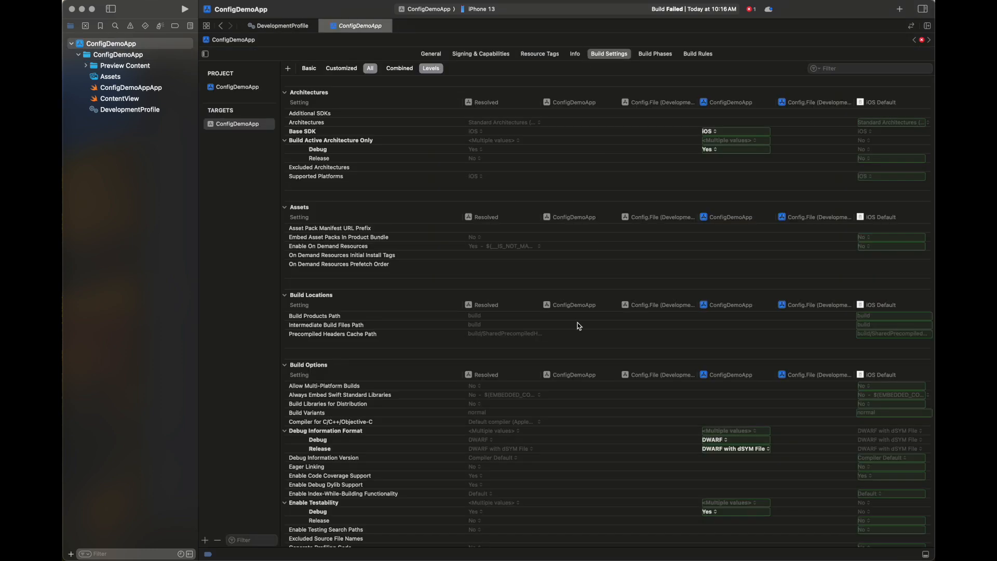
pyautogui.scroll(-3)
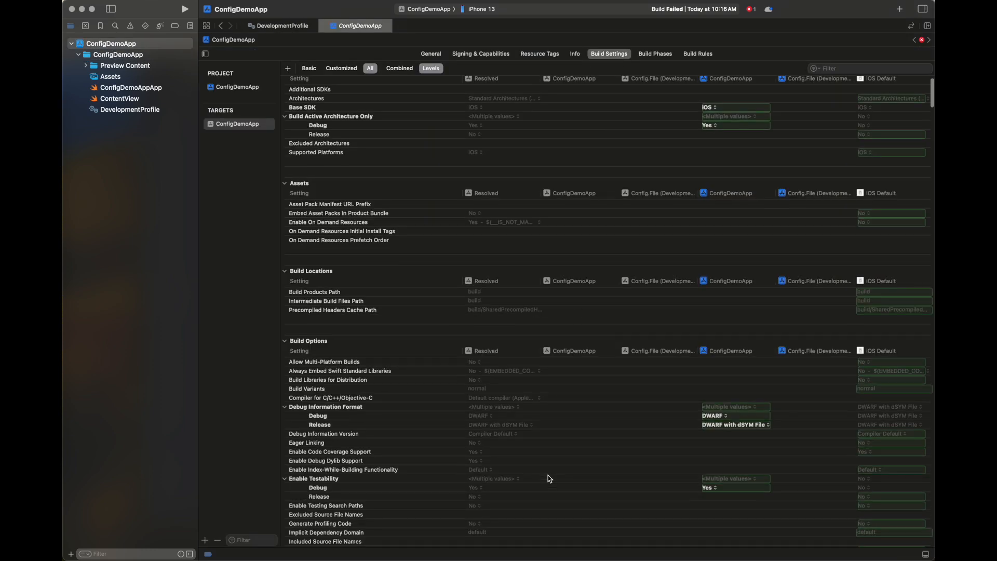
pyautogui.scroll(-3)
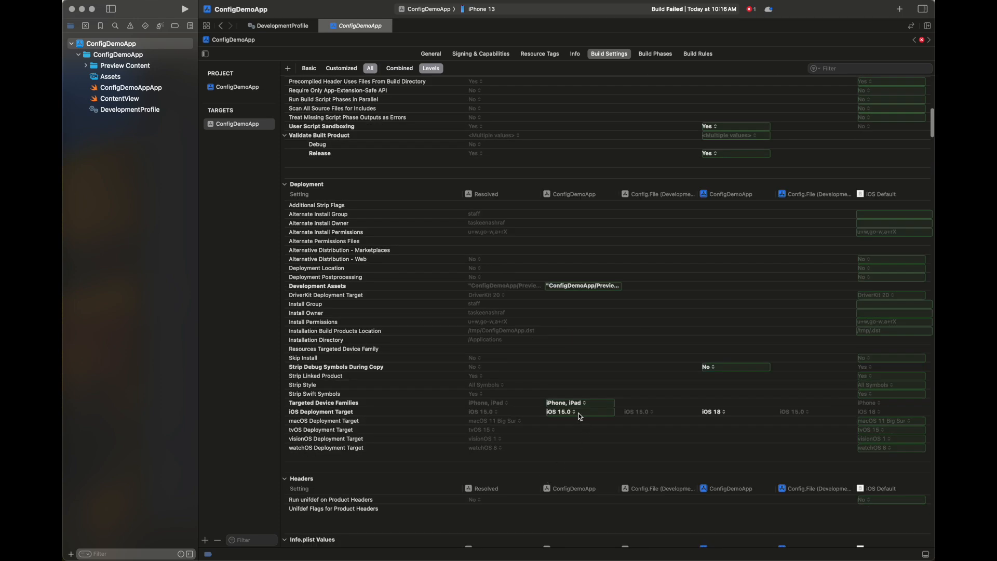
pyautogui.click(321, 411)
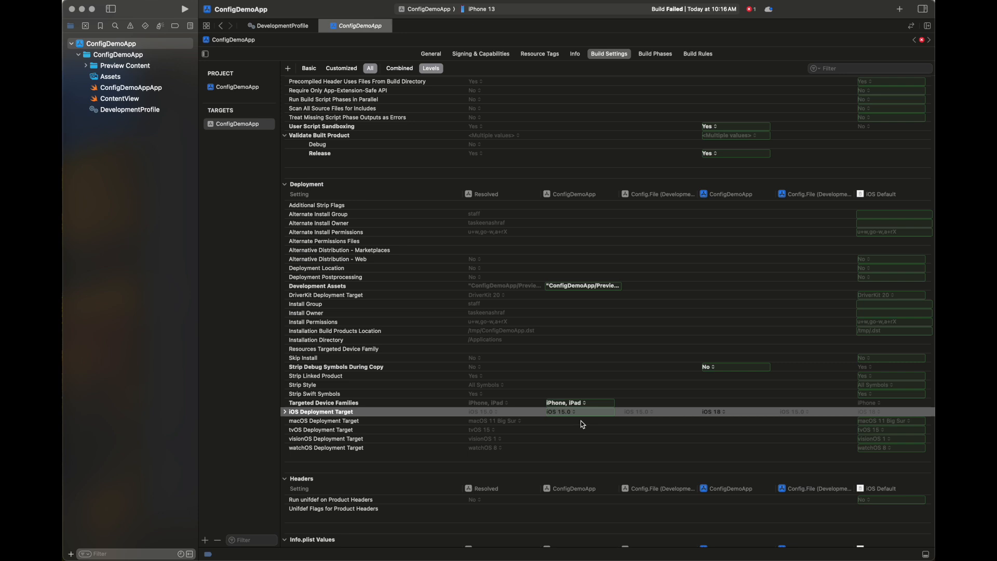
# - Add an iOS minimum deployment under General, then go back to Build Settings
pyautogui.click(430, 53)
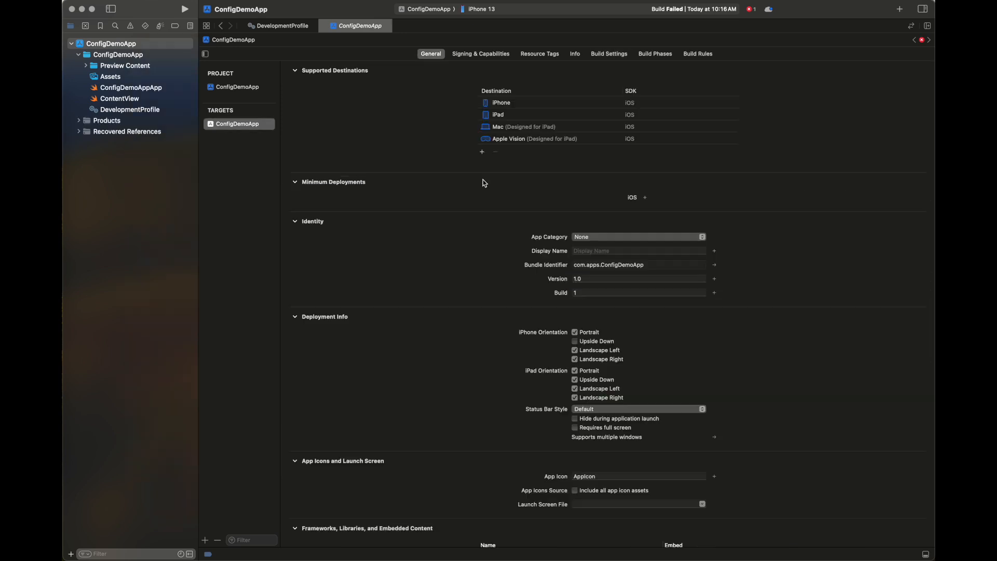
pyautogui.click(644, 197)
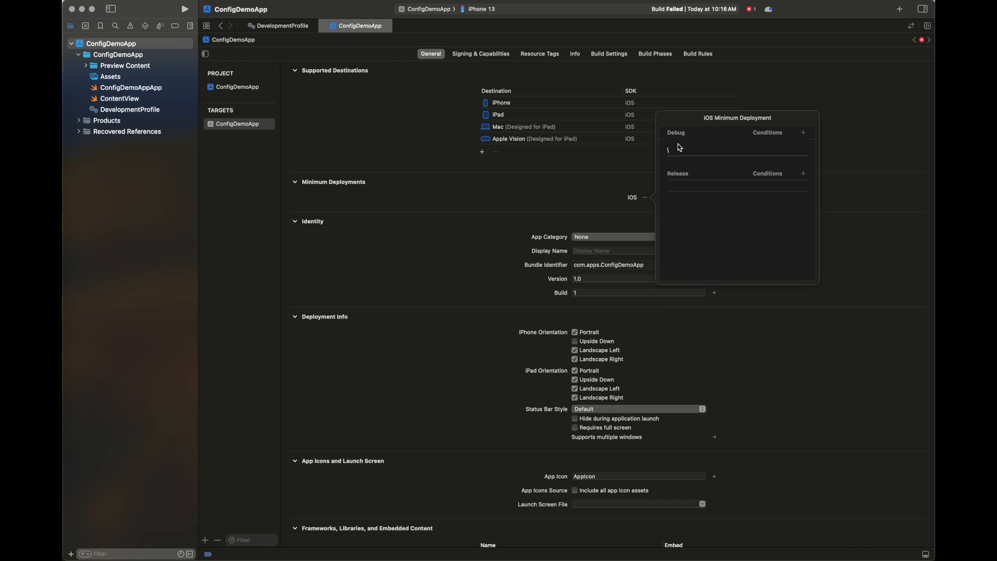
pyautogui.click(295, 316)
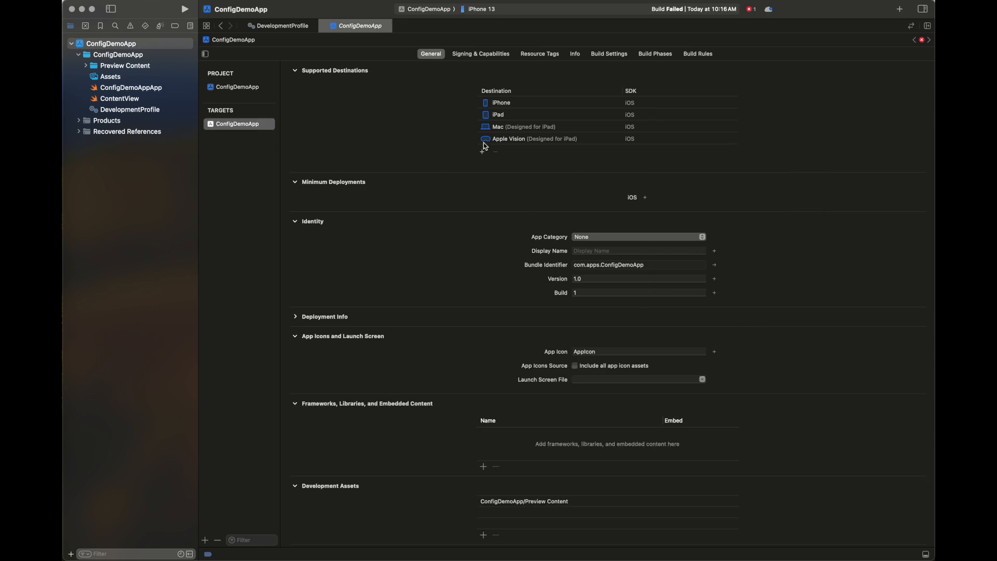
pyautogui.click(609, 54)
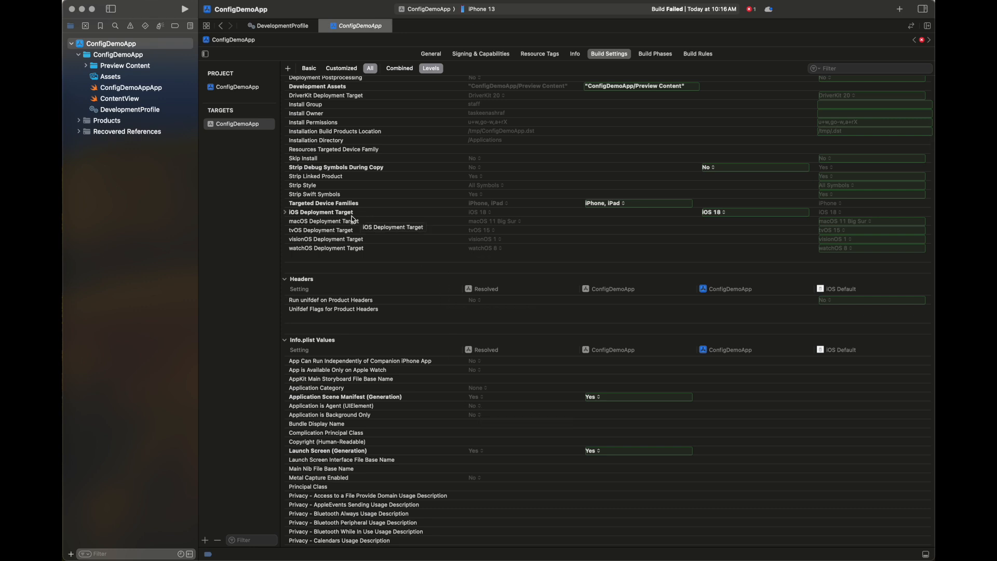
# - Rebuild the app twice, then set the project iOS Deployment Target to iOS 18
pyautogui.click(254, 9)
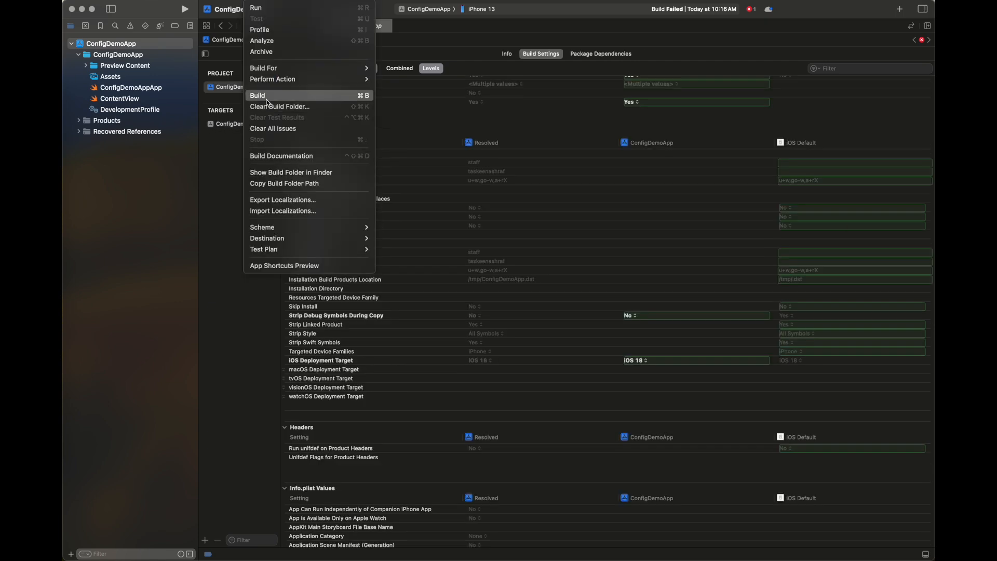
pyautogui.click(257, 95)
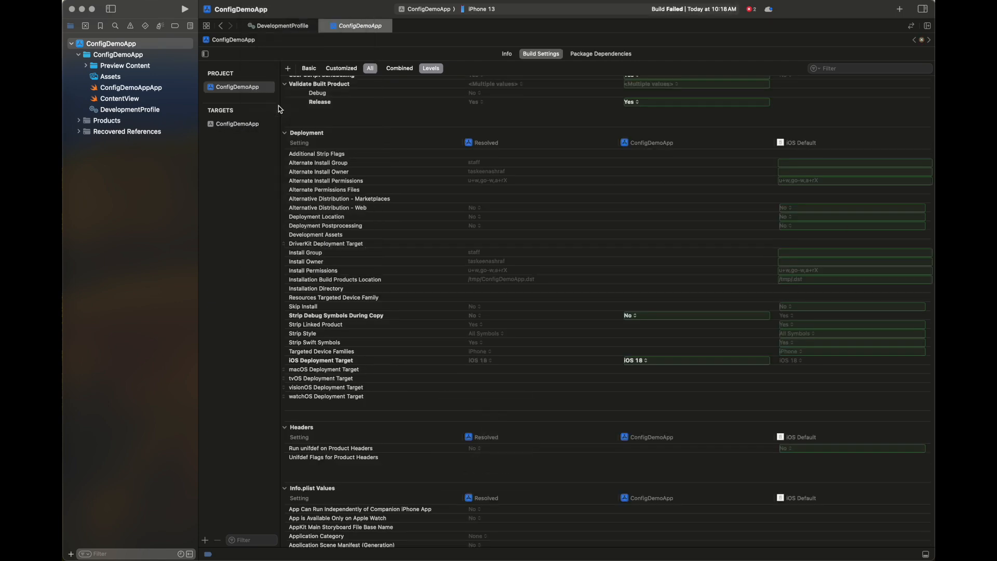
pyautogui.click(229, 5)
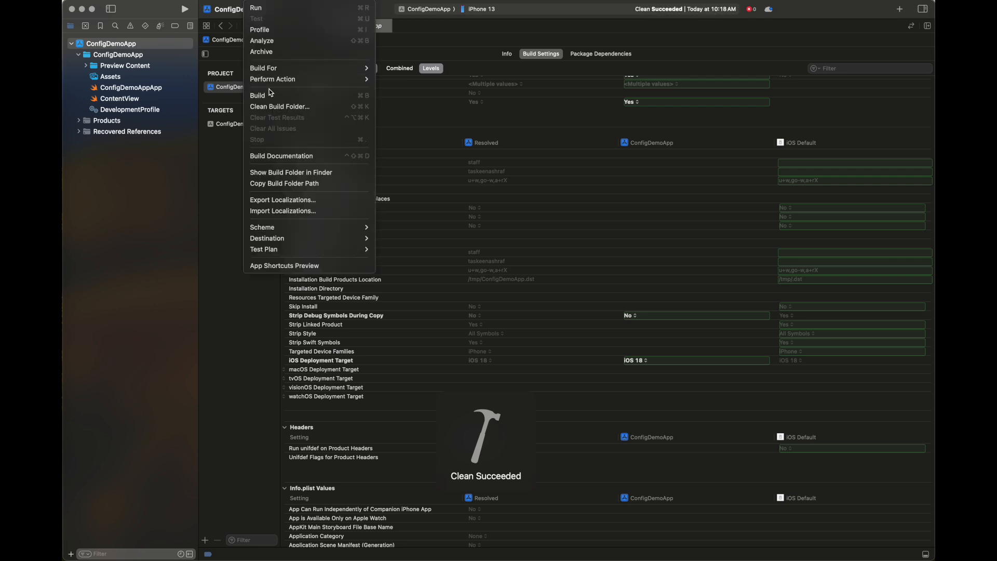
pyautogui.click(258, 96)
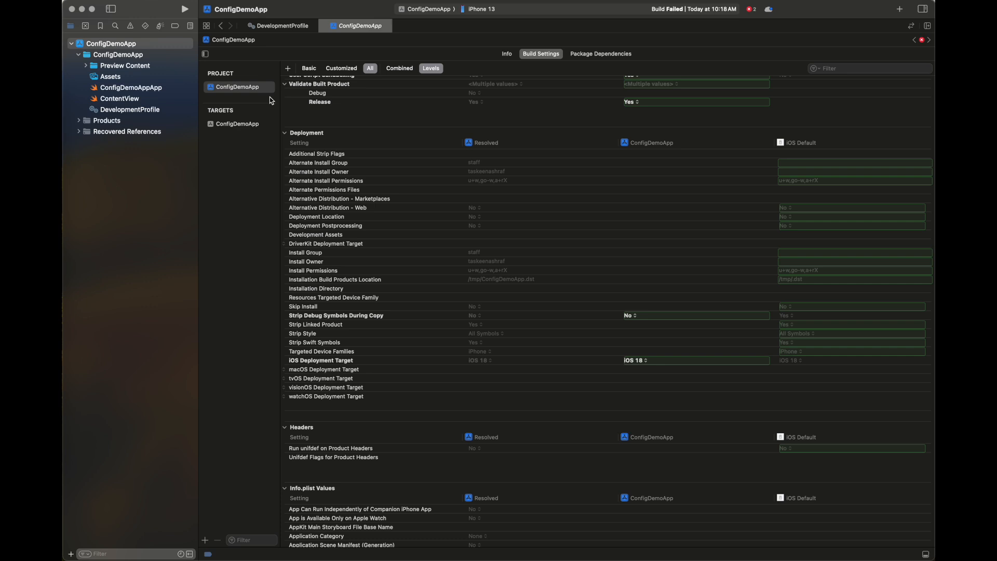
pyautogui.moveTo(464, 359)
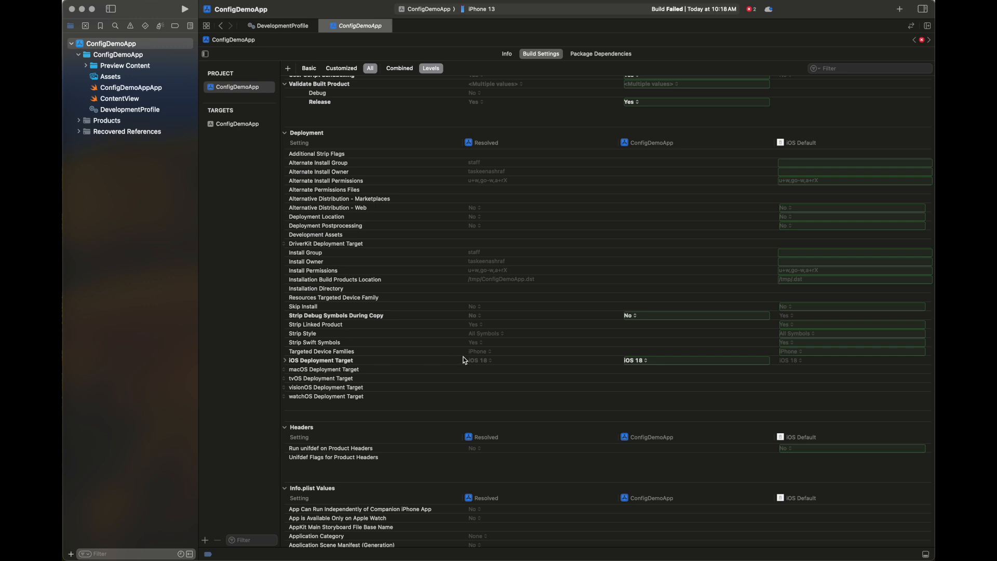
pyautogui.click(696, 359)
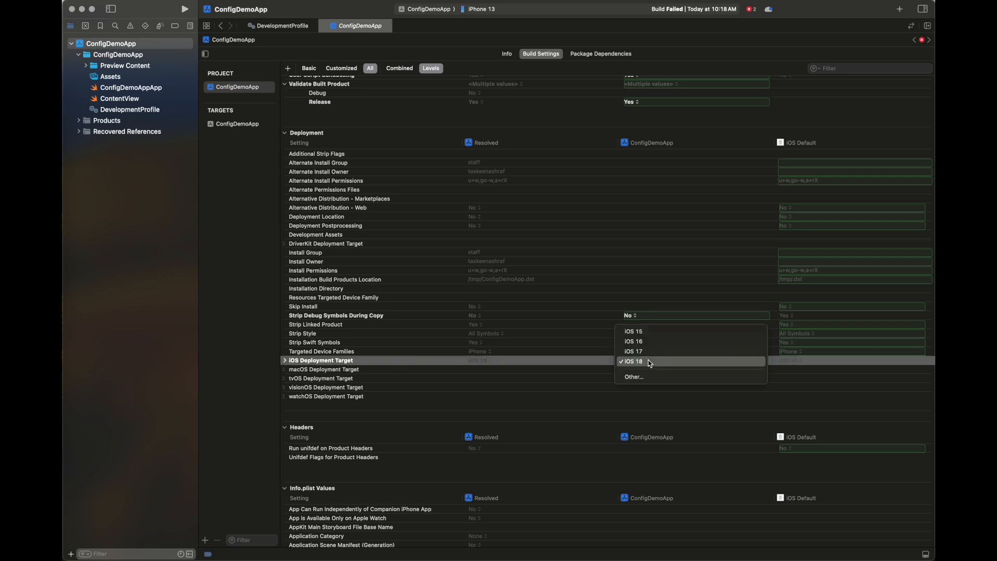
pyautogui.click(634, 361)
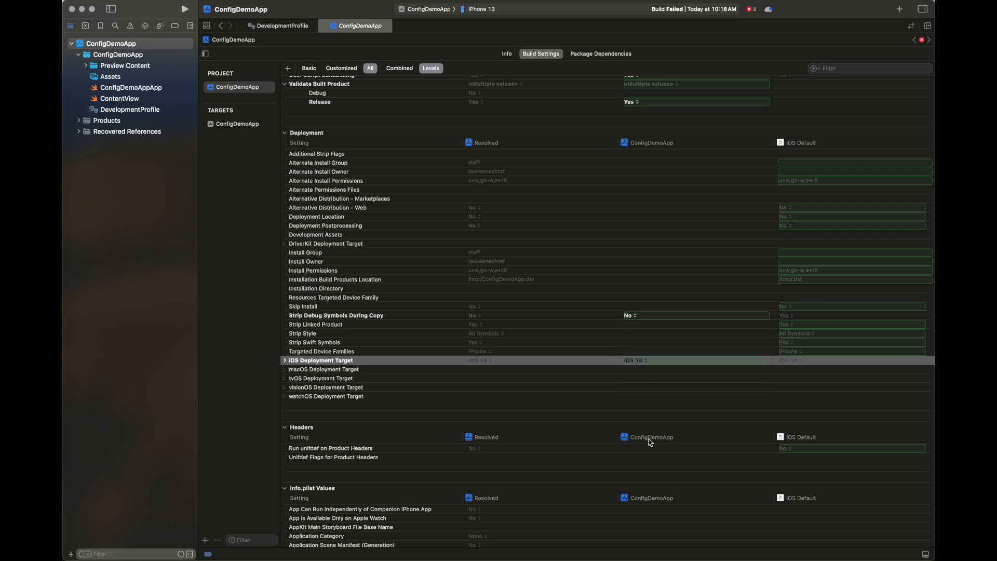
pyautogui.moveTo(589, 442)
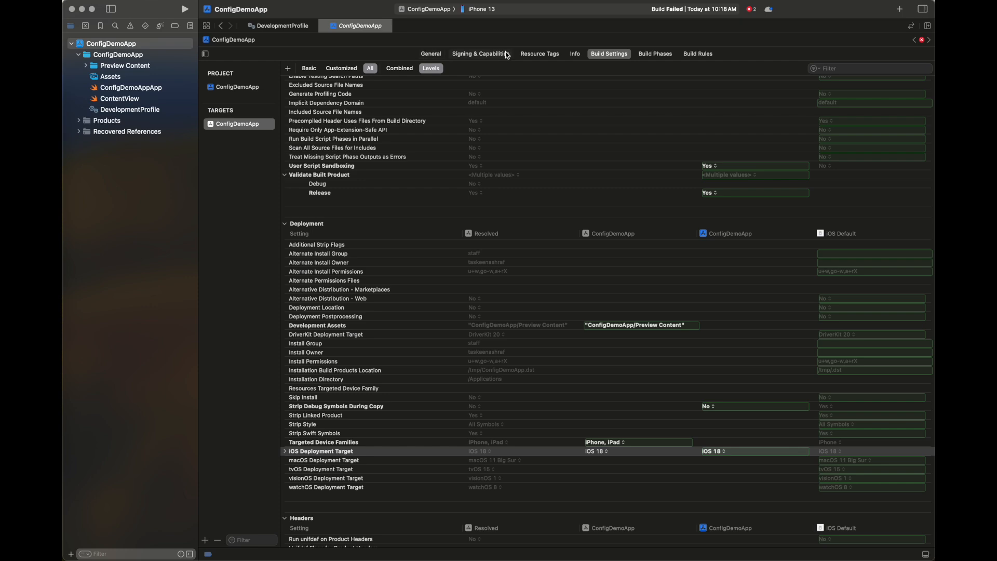
# - Set the project's Debug configuration file to ConfigDemoApp/DevelopmentProfile.xcconfig
pyautogui.click(573, 54)
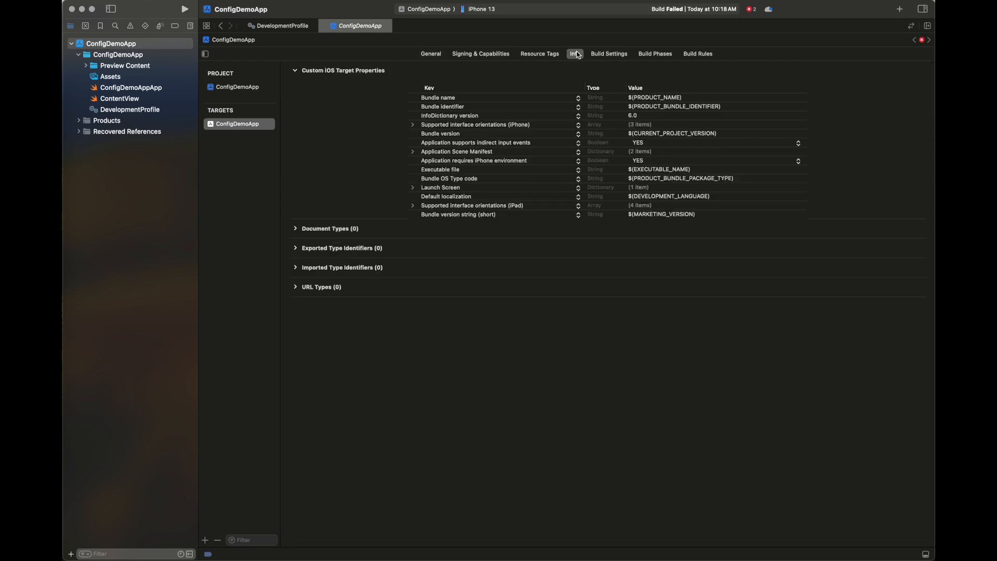
pyautogui.click(237, 87)
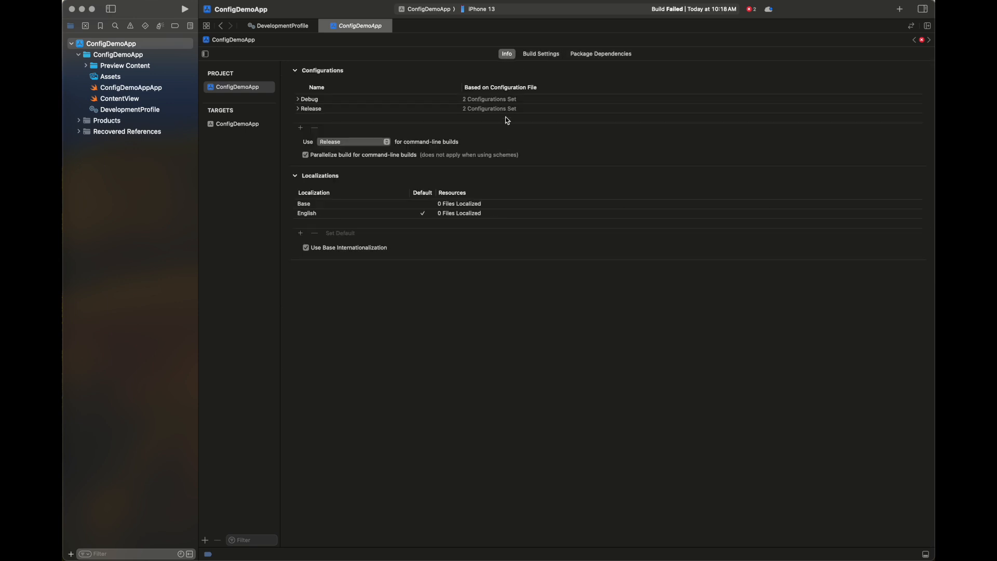
pyautogui.click(297, 99)
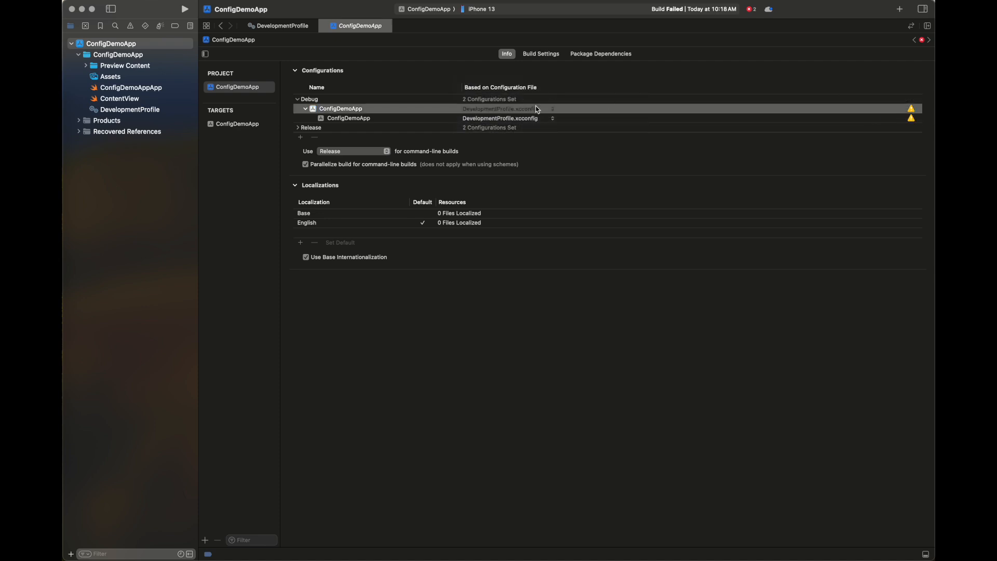
pyautogui.click(550, 108)
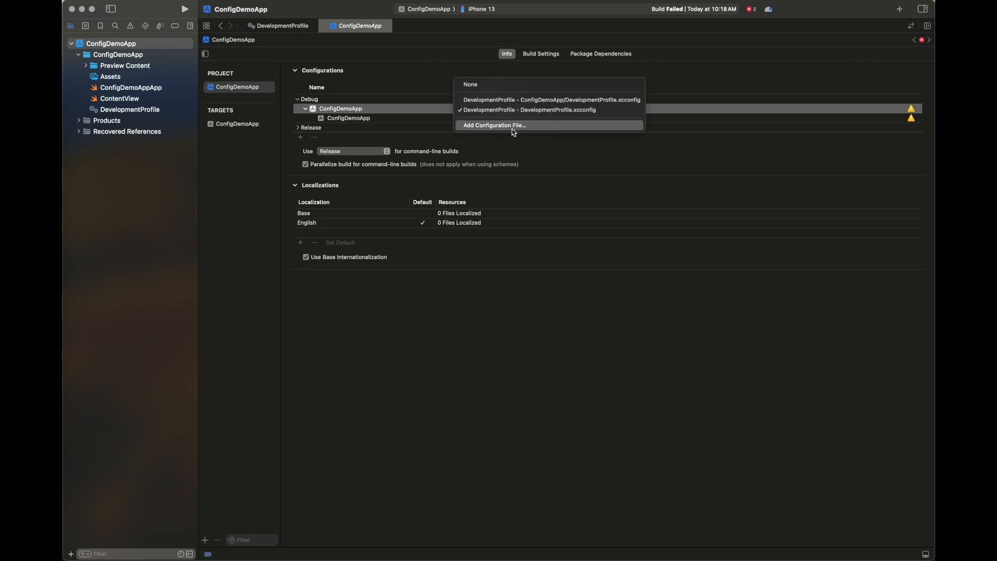
pyautogui.click(529, 109)
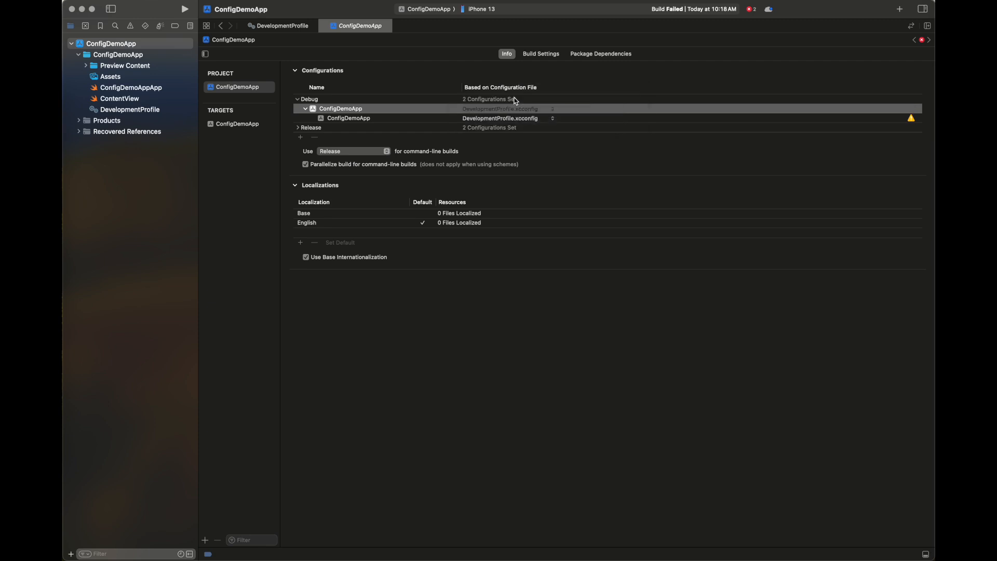
# - Base the target's Debug and Release configurations on DevelopmentProfile.xcconfig
pyautogui.click(348, 118)
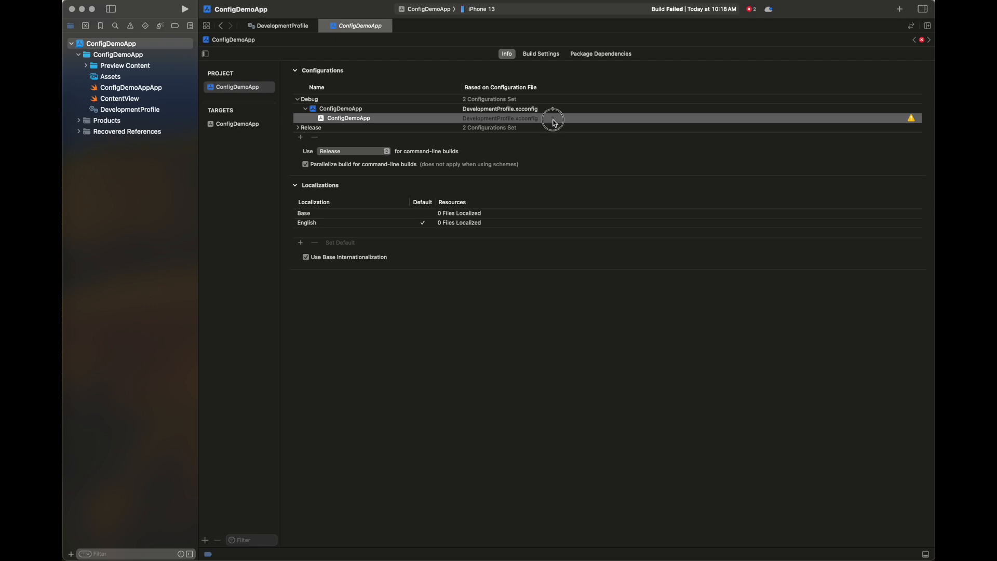
pyautogui.click(551, 119)
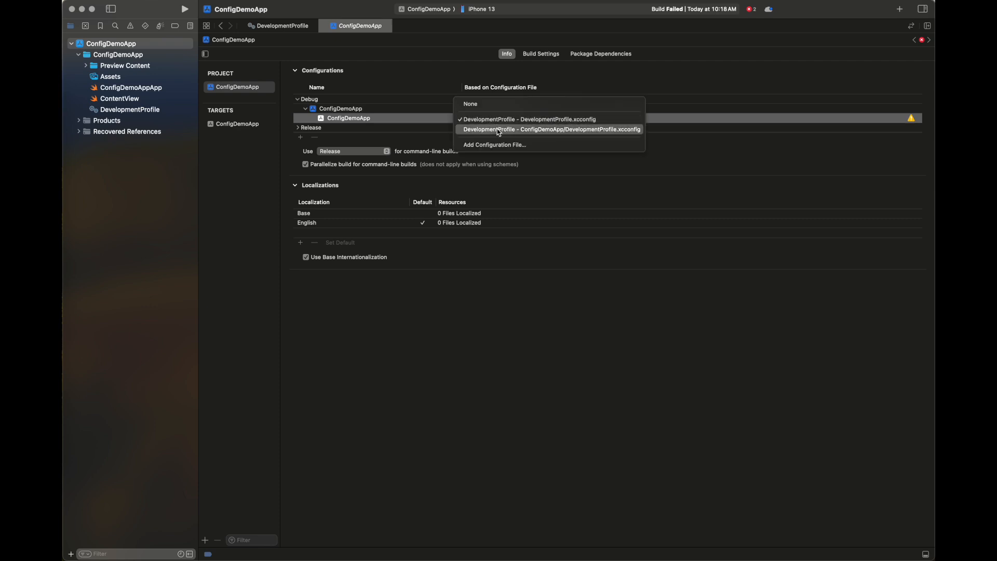
pyautogui.click(550, 130)
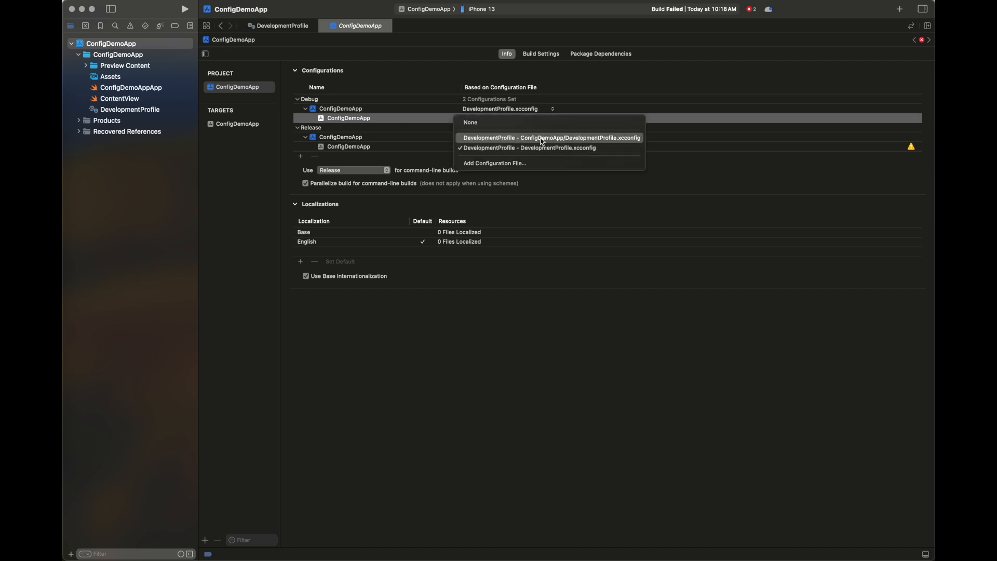
pyautogui.click(550, 137)
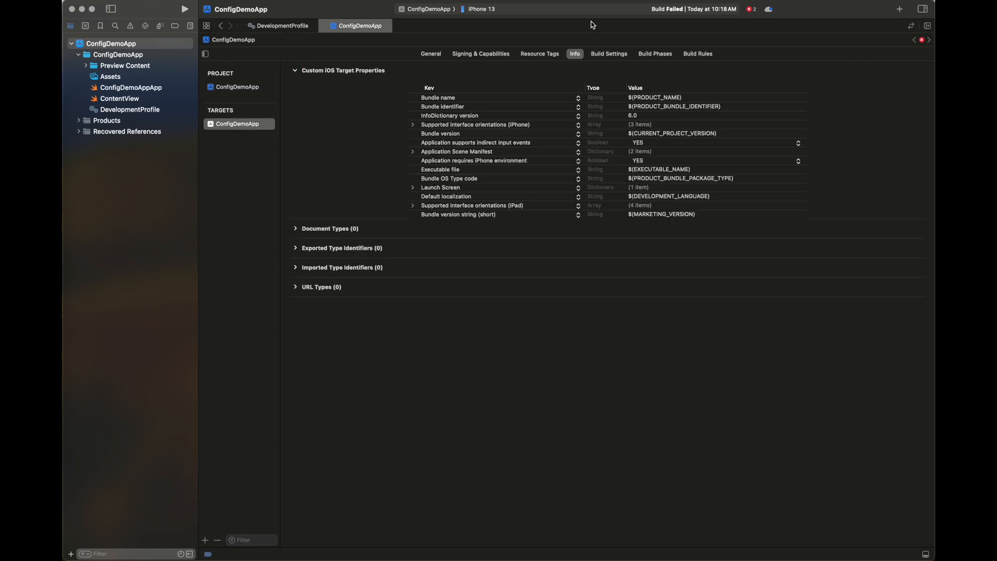
# - Show the ConfigDemoApp target's Build Settings, scrolled to the Deployment section
pyautogui.click(608, 53)
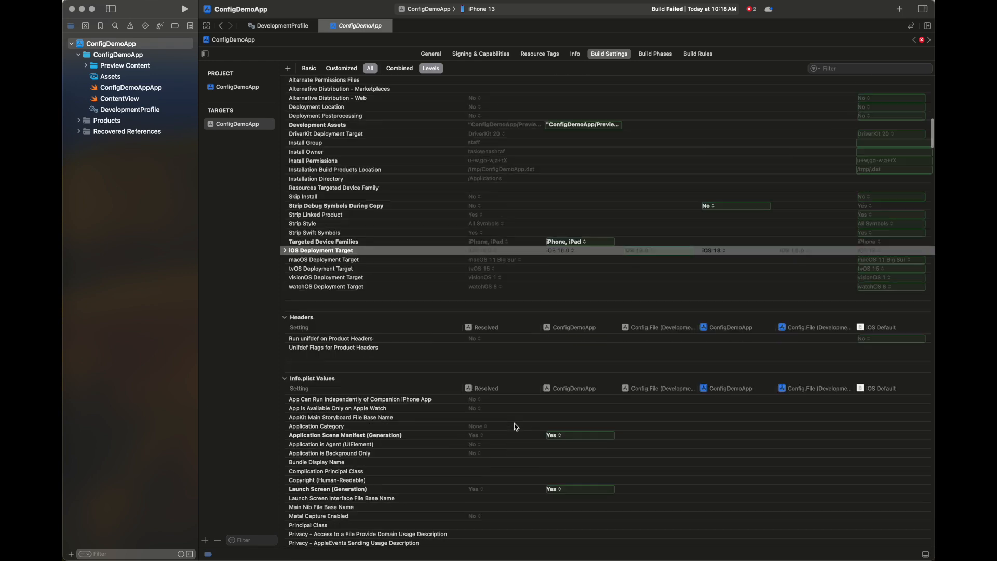
pyautogui.scroll(-3)
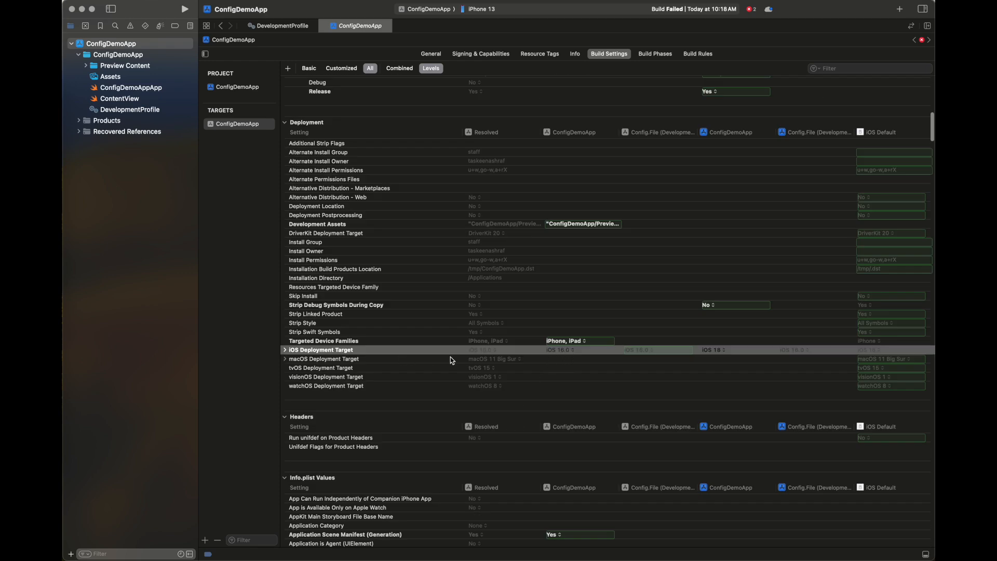
pyautogui.moveTo(476, 357)
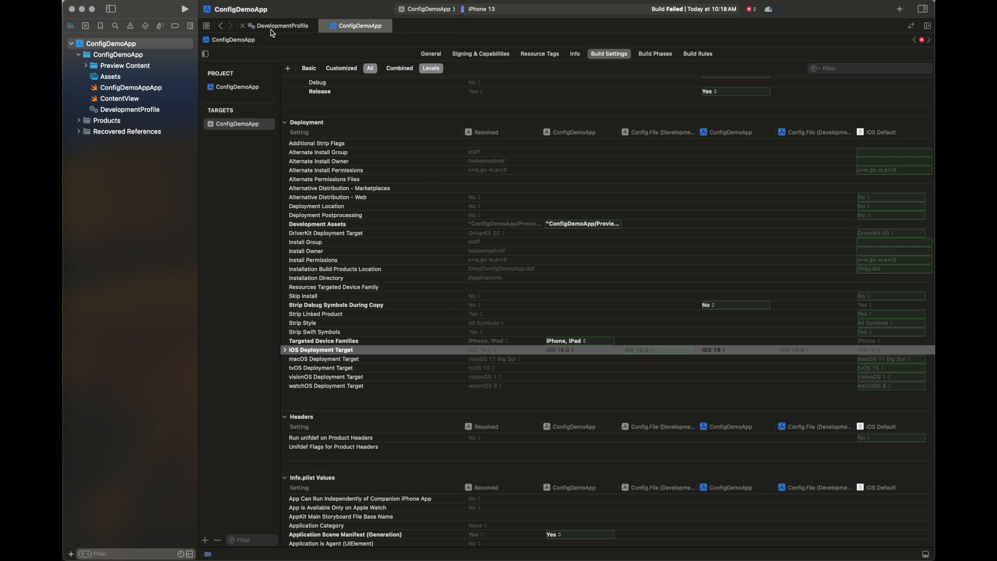
# - Fix line 11 of DevelopmentProfile.xcconfig to read IPHONEOS_DEPLOYMENT_TARGET = 17.0, then return to target settings
pyautogui.click(278, 25)
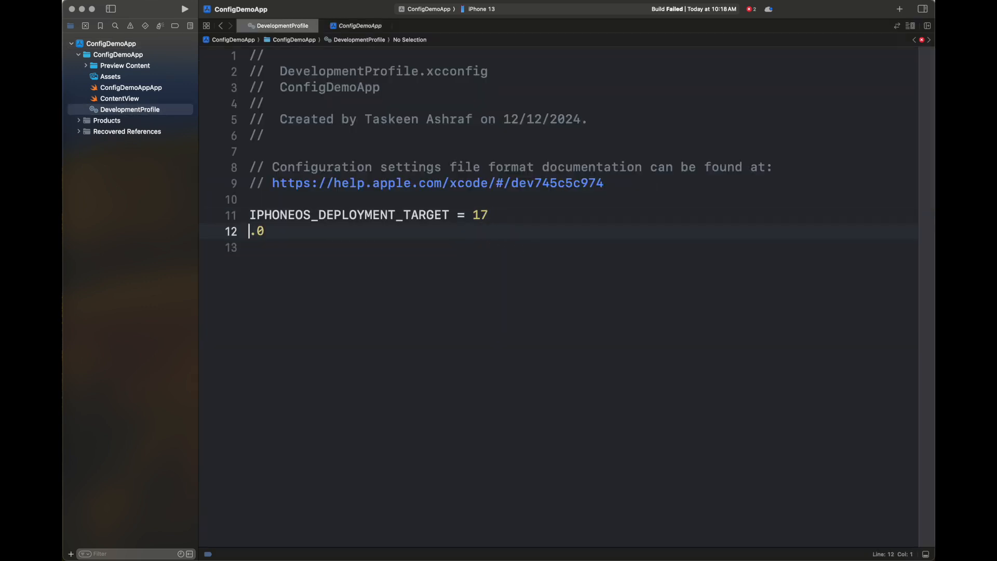
pyautogui.press('Backspace')
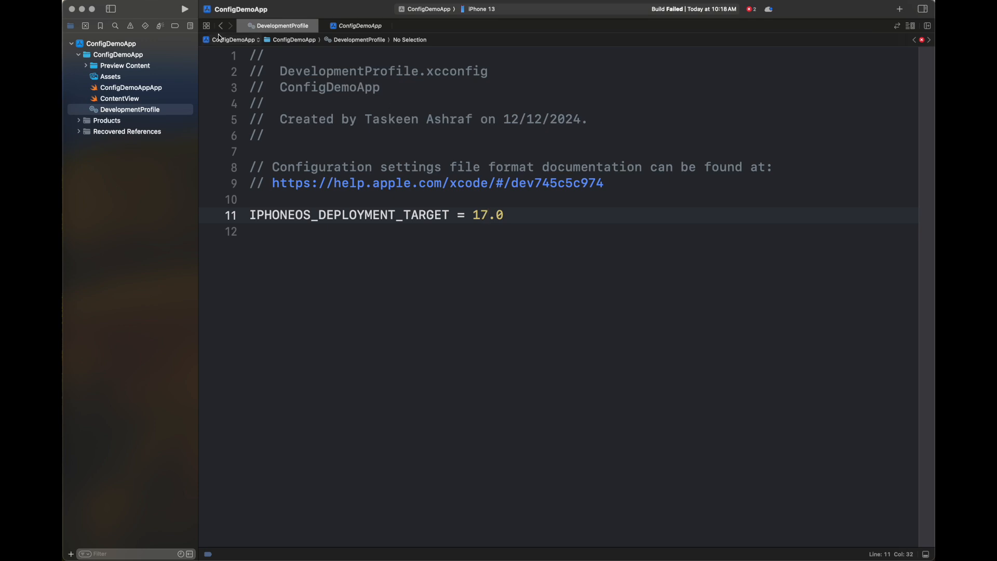
pyautogui.click(360, 25)
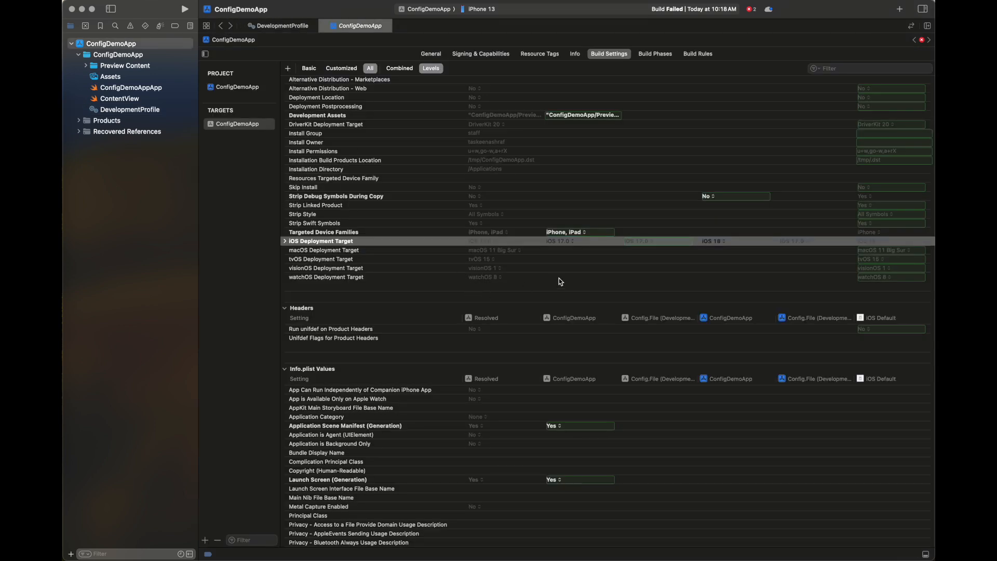
pyautogui.moveTo(579, 279)
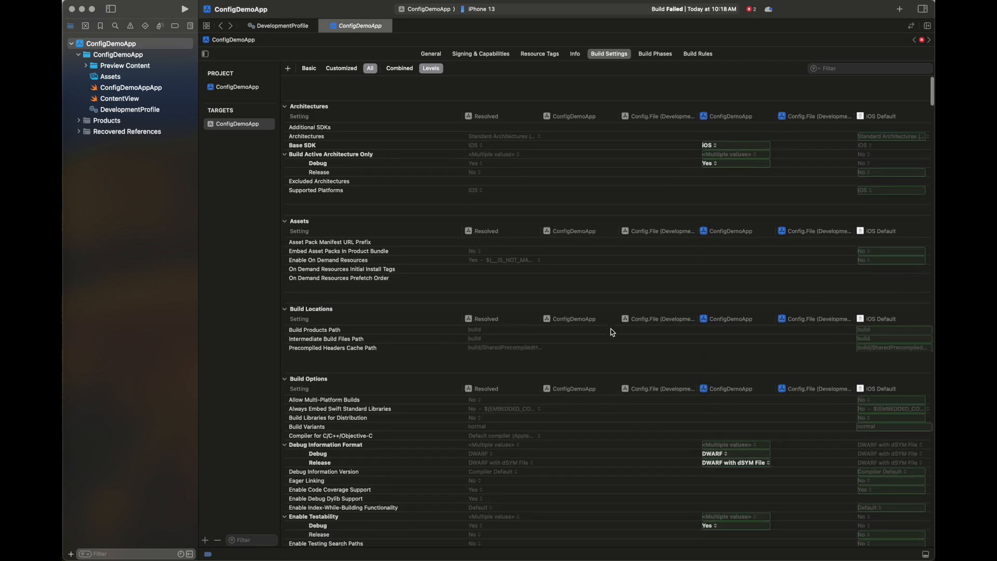
pyautogui.scroll(-3)
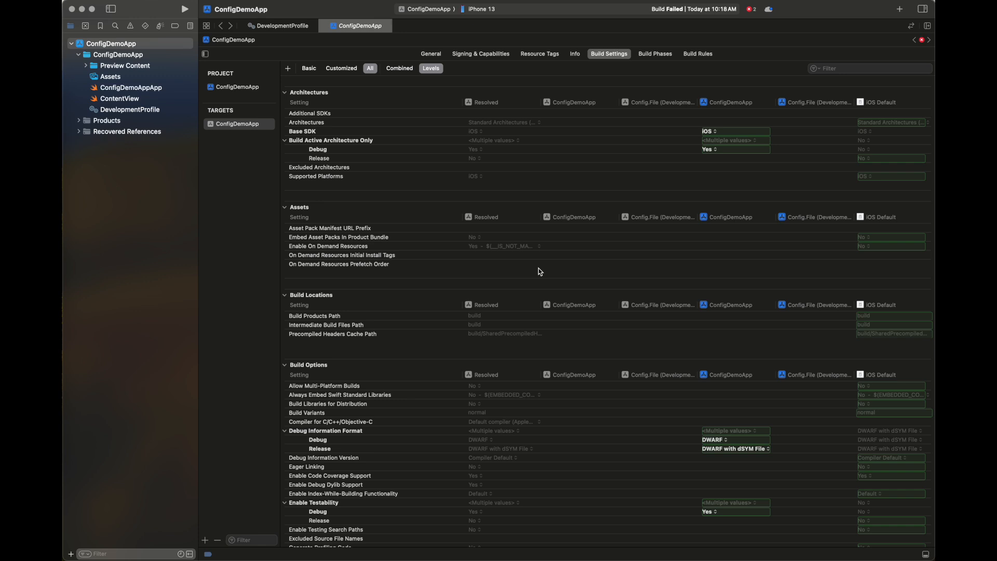
# - Add a new Run Script phase in Build Phases and move it above Compile Sources
pyautogui.click(655, 54)
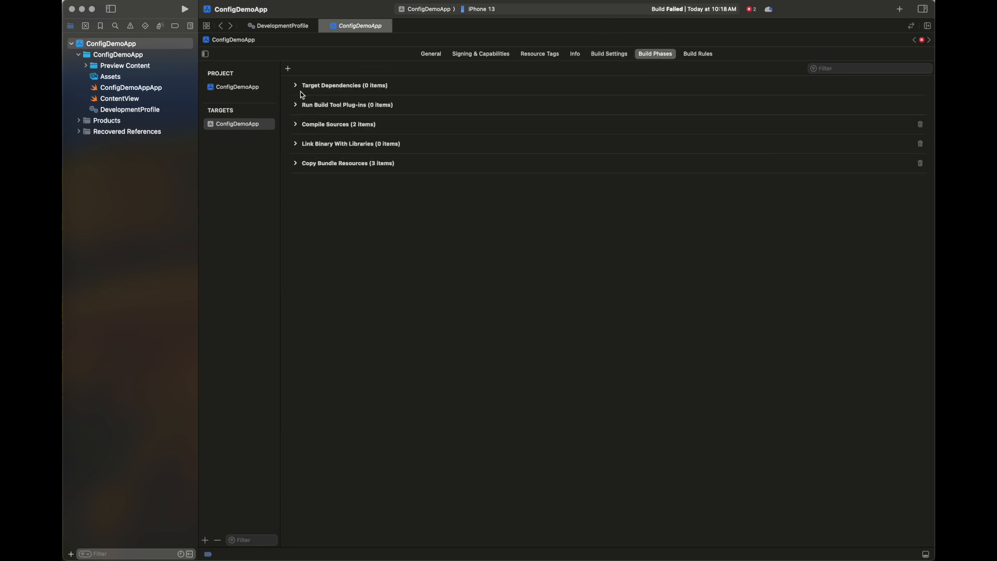
pyautogui.click(287, 68)
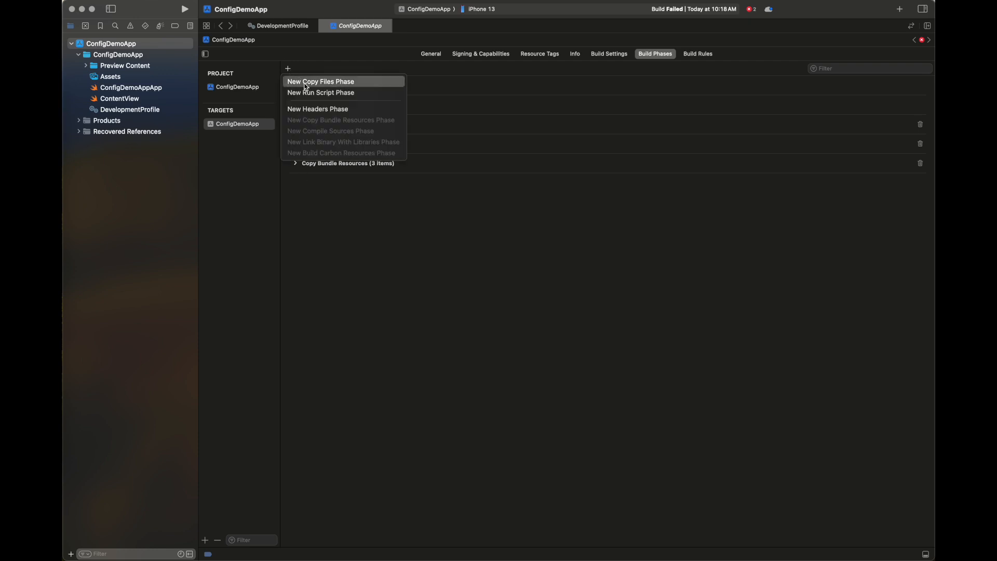
pyautogui.click(320, 92)
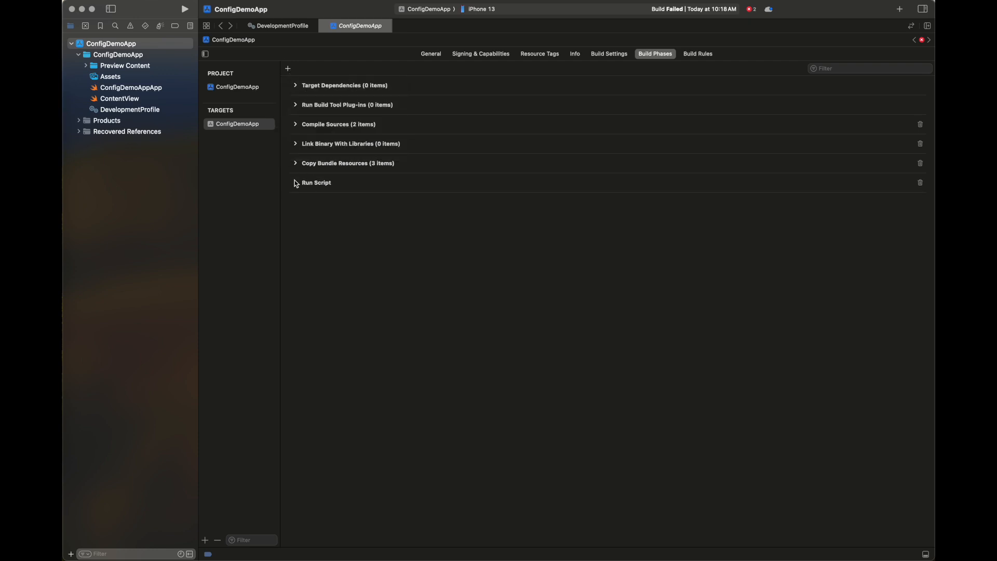
pyautogui.click(295, 182)
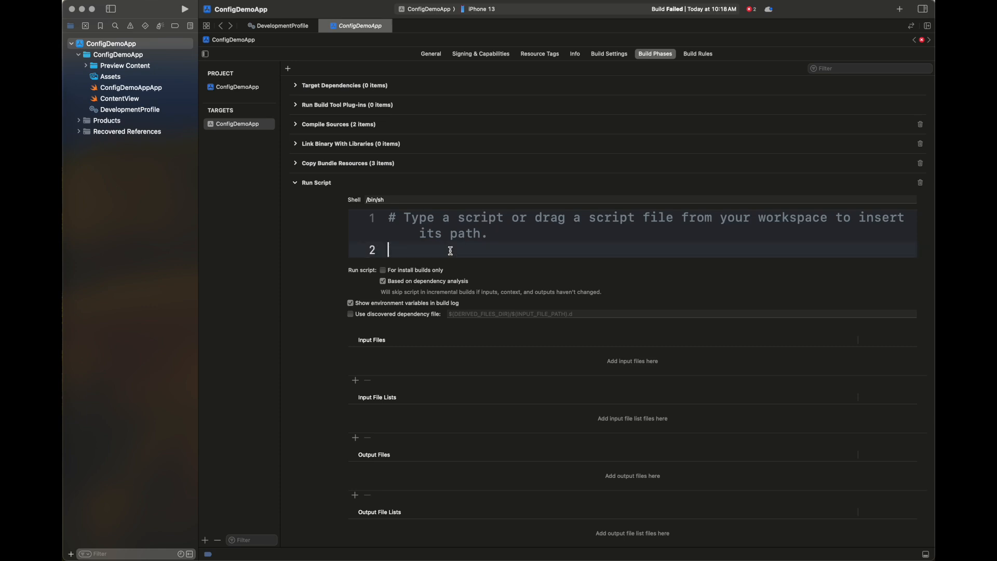
pyautogui.moveTo(548, 250)
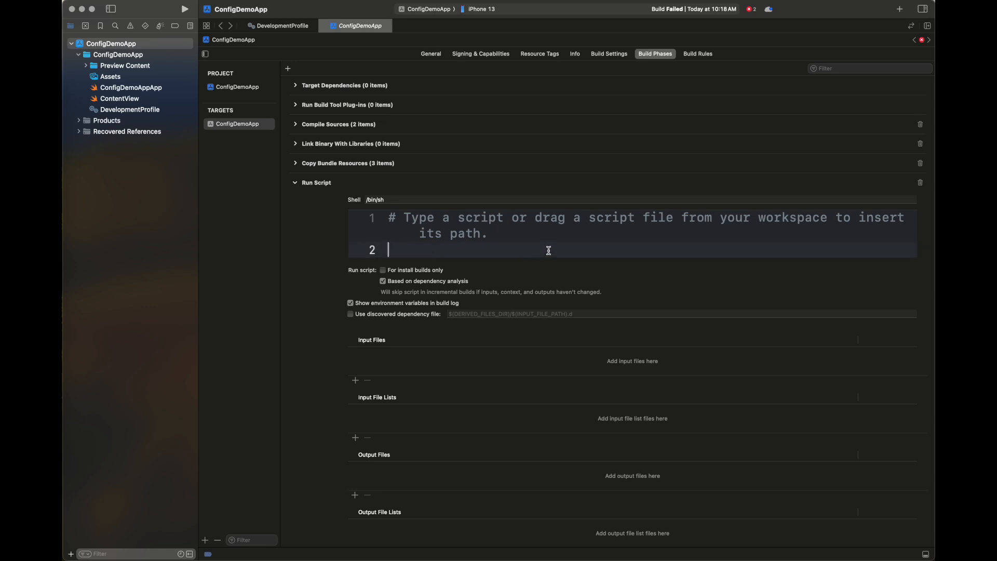
pyautogui.moveTo(599, 248)
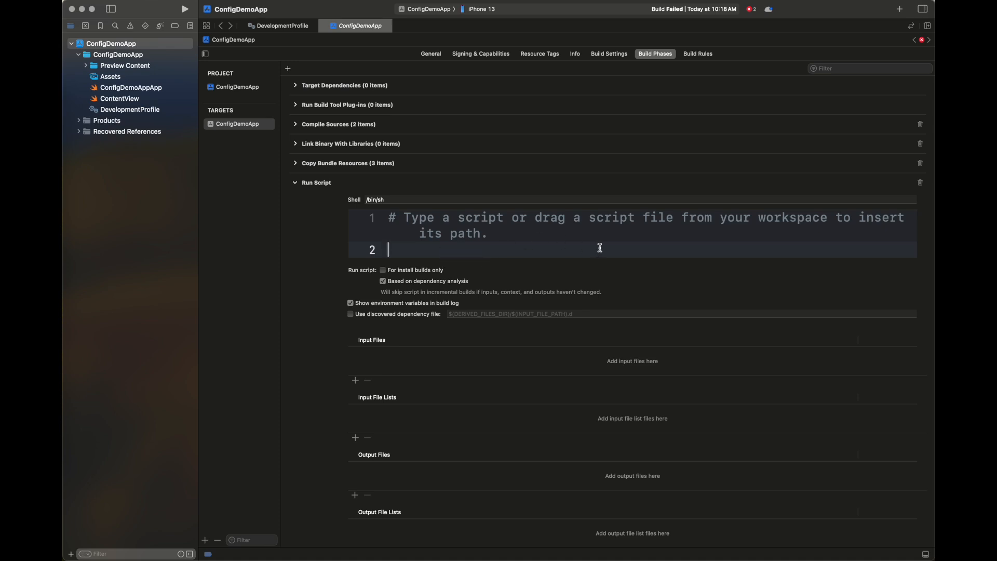
pyautogui.moveTo(293, 184)
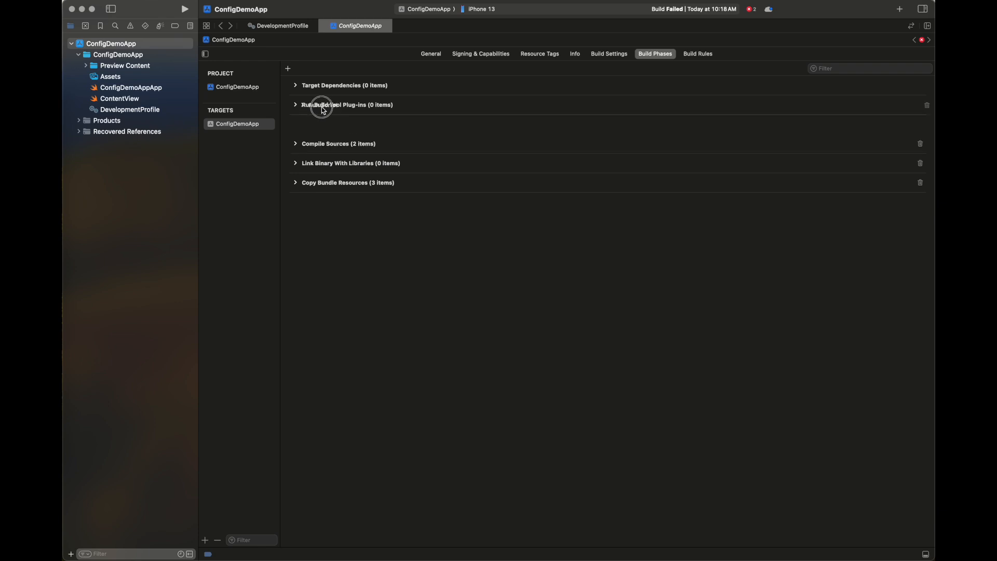
pyautogui.click(287, 68)
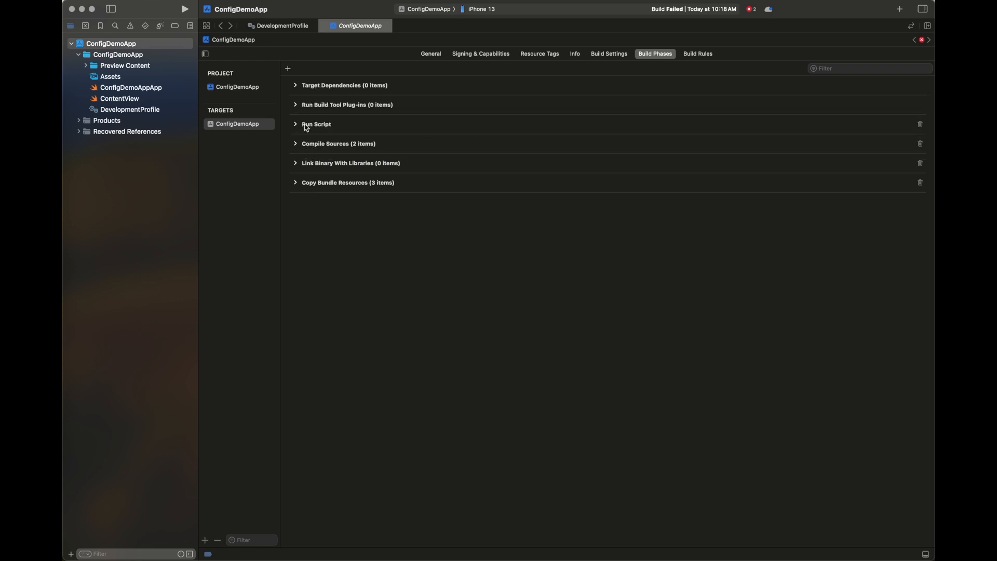
pyautogui.moveTo(473, 119)
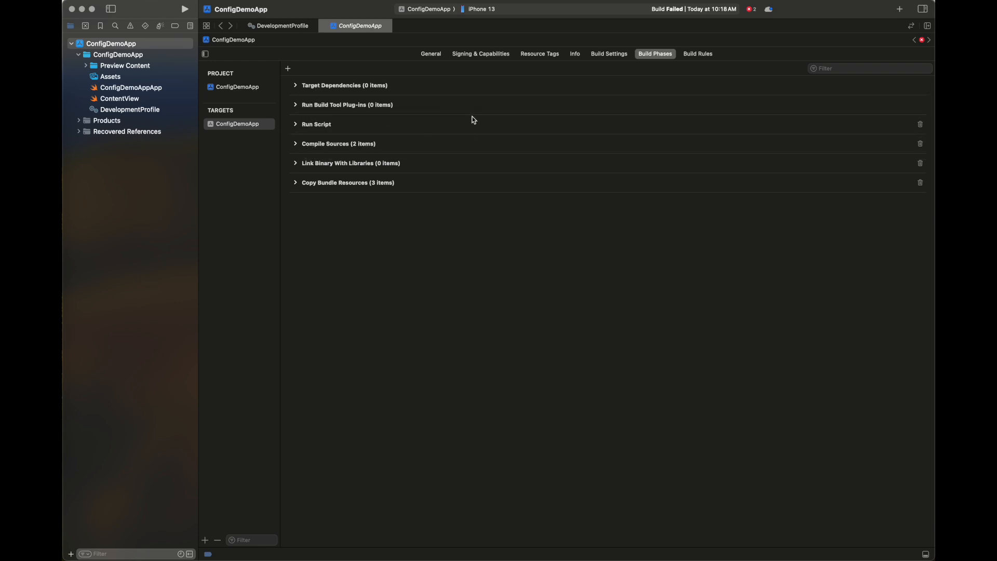